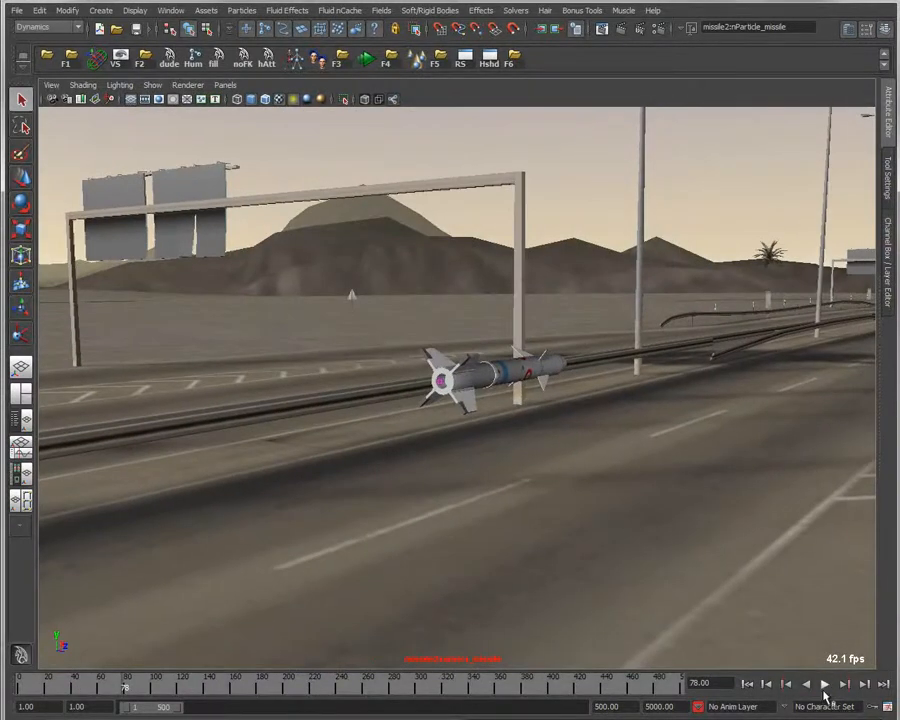
- Preview the missile animation, then open nParticle_missileShape attributes and tick Enable
click(824, 684)
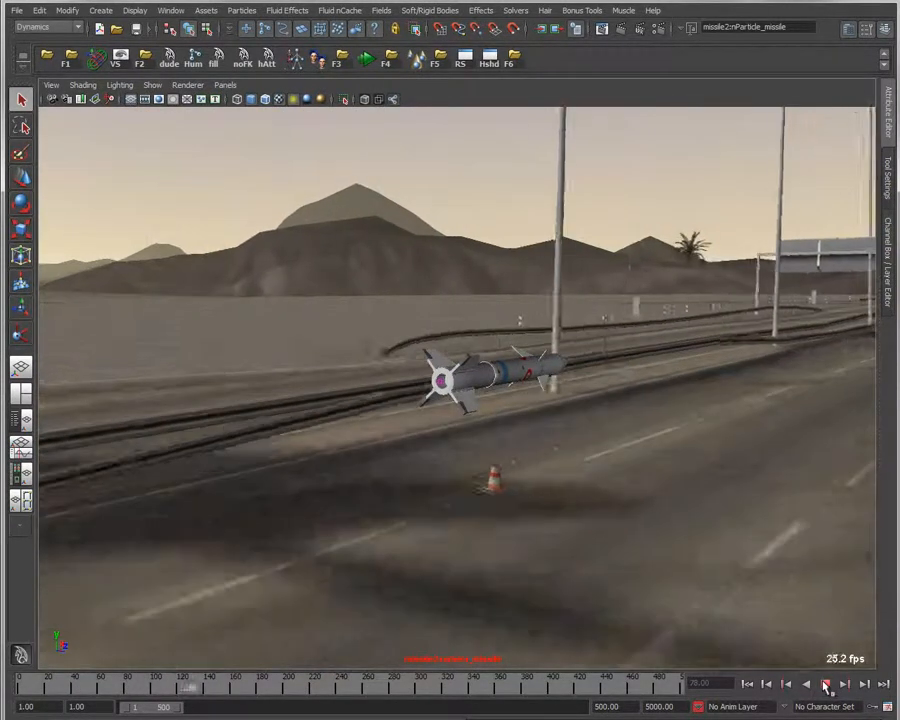
click(825, 685)
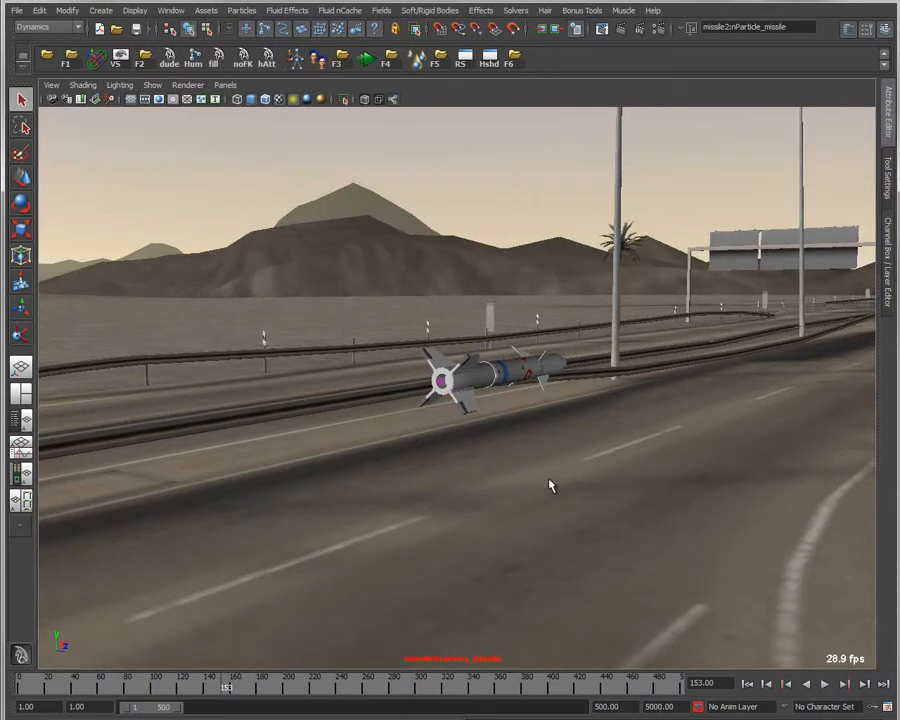
click(490, 370)
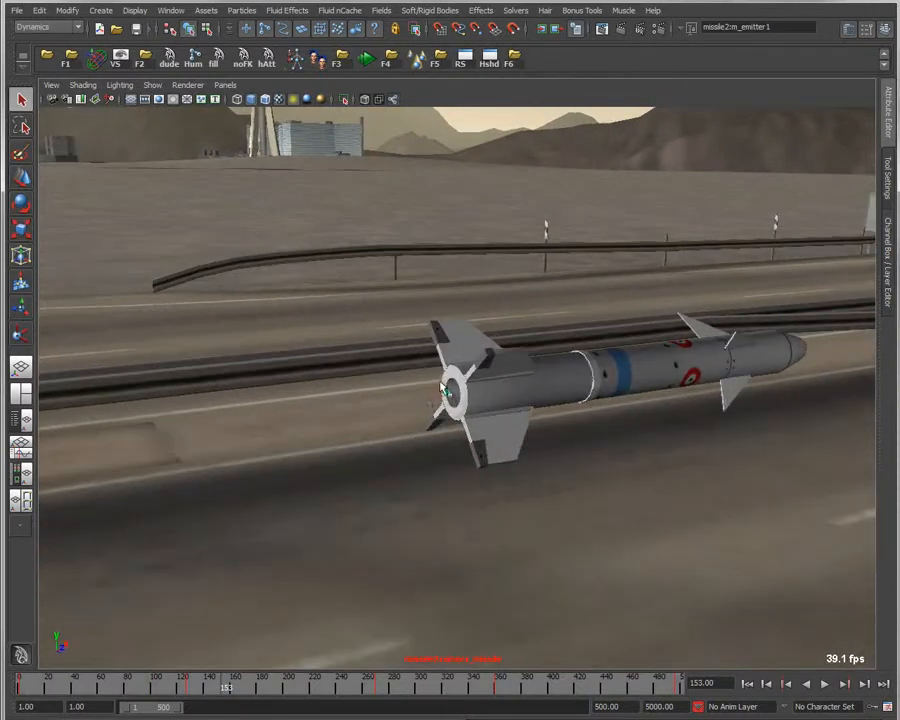
click(824, 684)
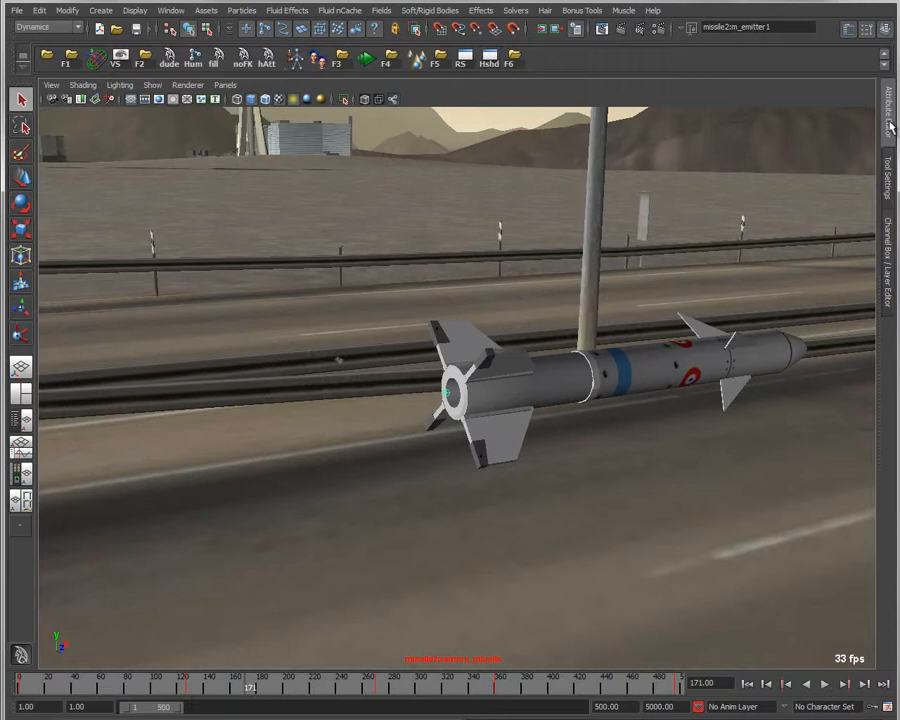
click(888, 110)
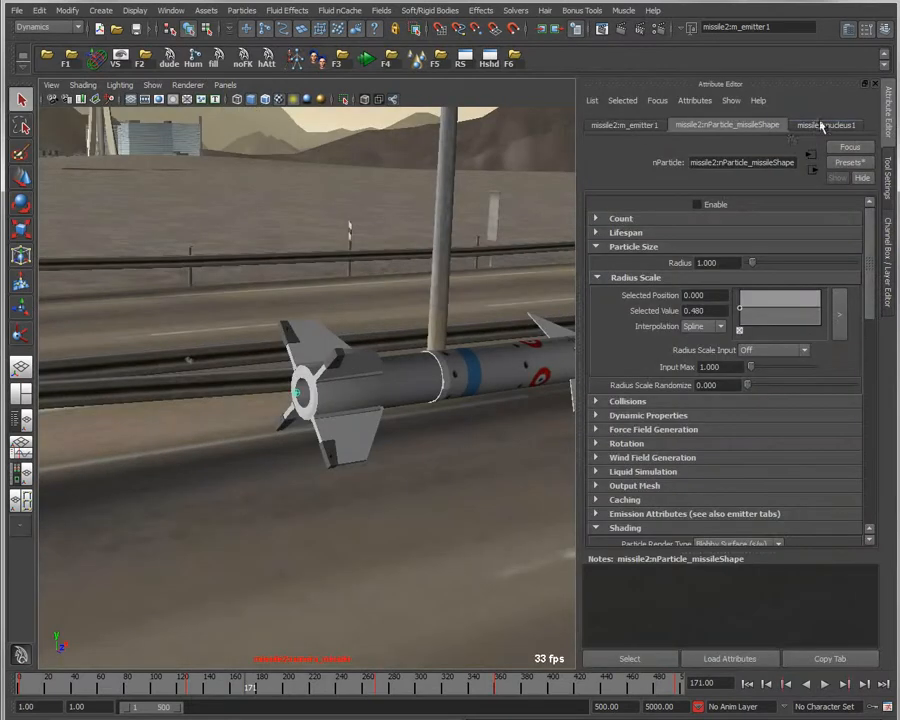
click(825, 124)
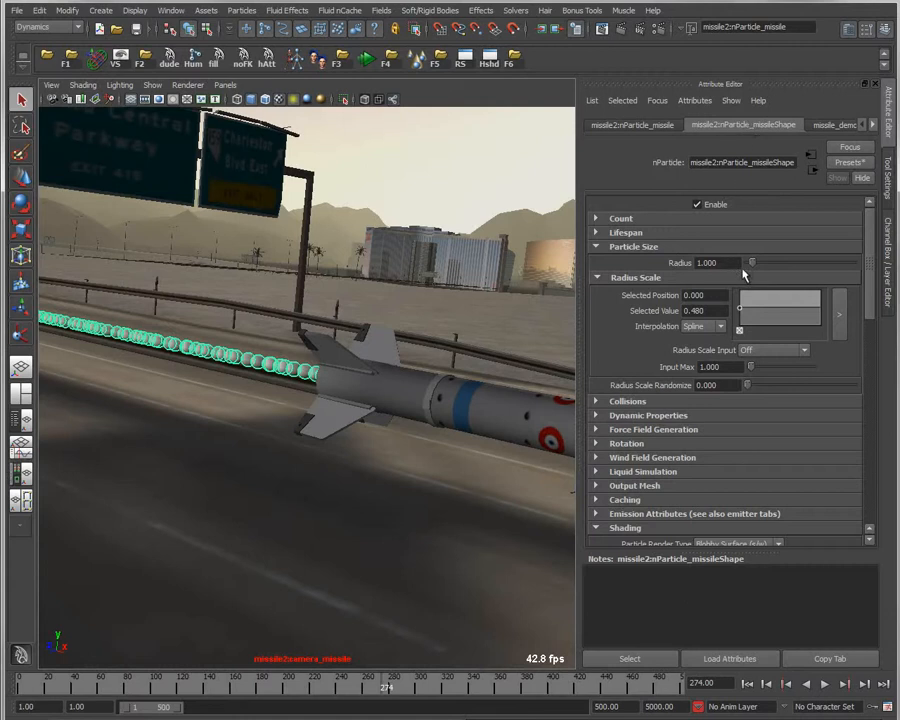
- Set missile particle radius to 2.914 with Radius Scale Input by Age and a tapering ramp
drag(752, 263, 758, 263)
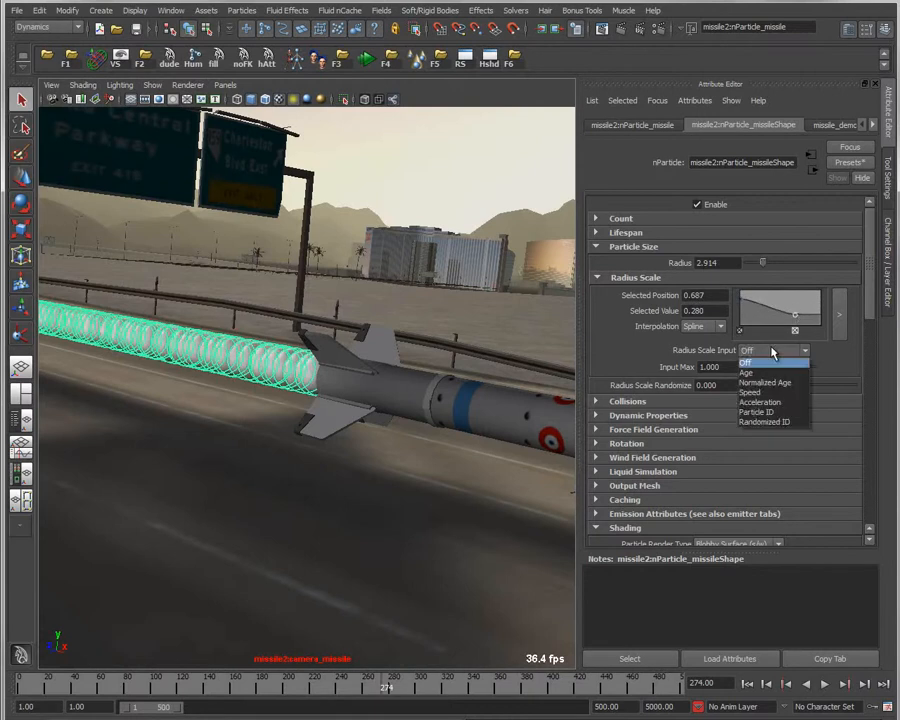
click(746, 372)
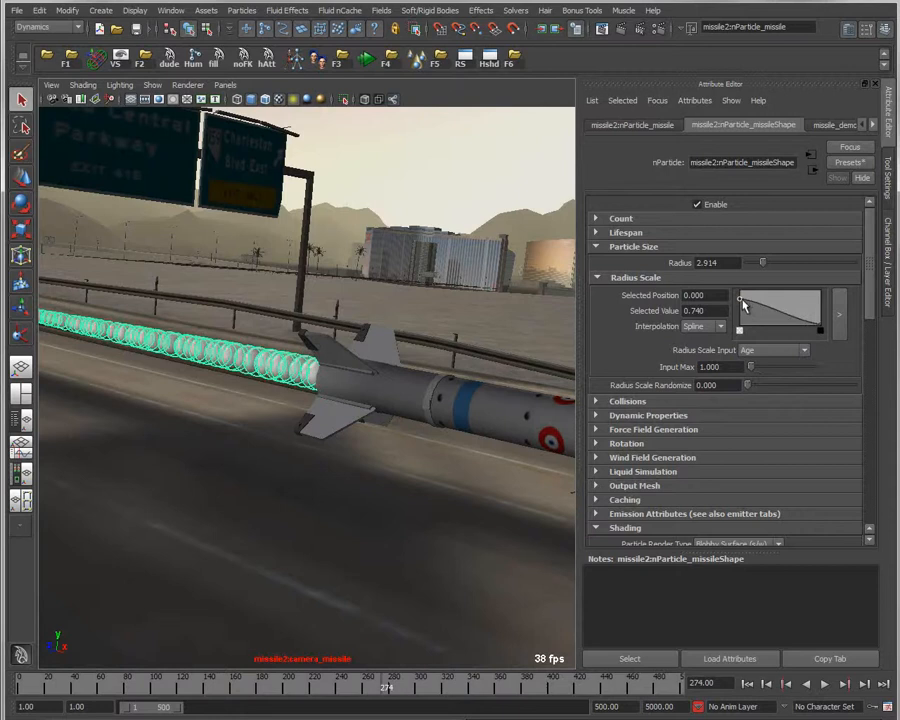
drag(743, 305, 748, 307)
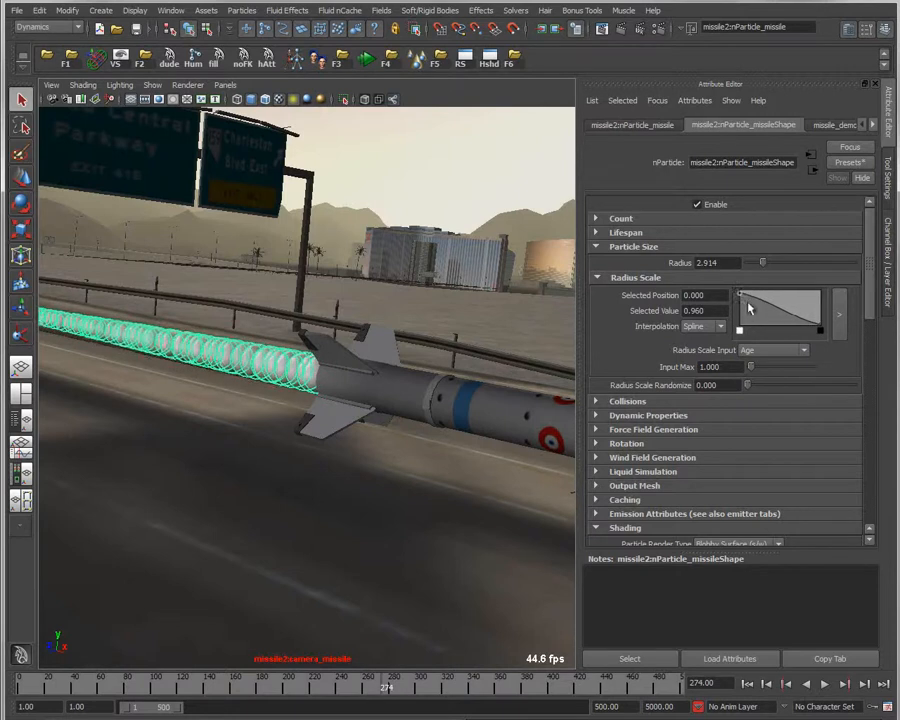
drag(747, 303, 765, 330)
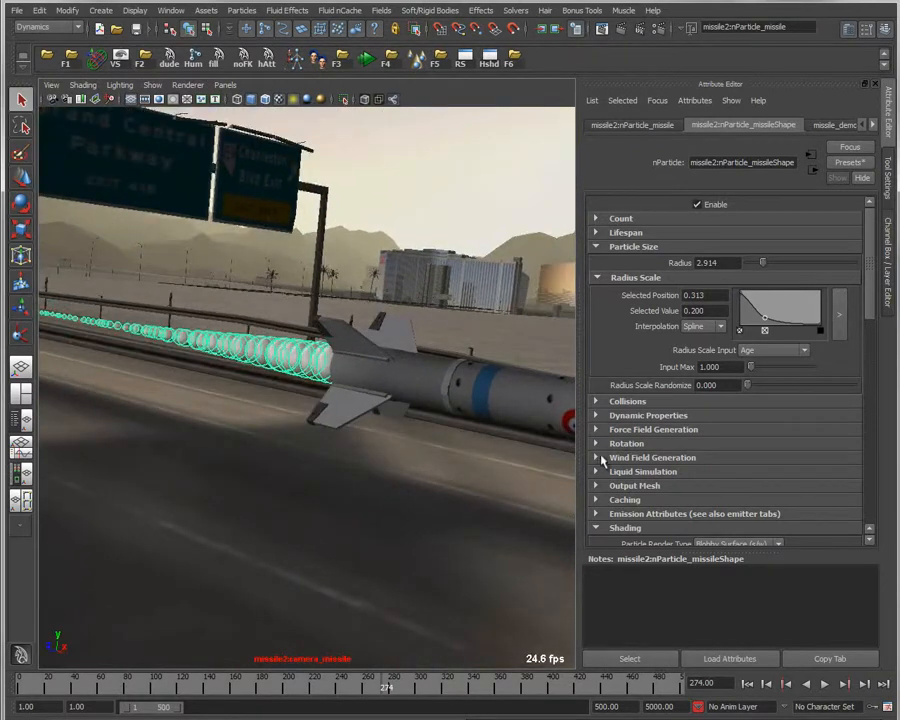
- Give the Selected Color ramp a warm orange-yellow hue that fades to grey
click(596, 443)
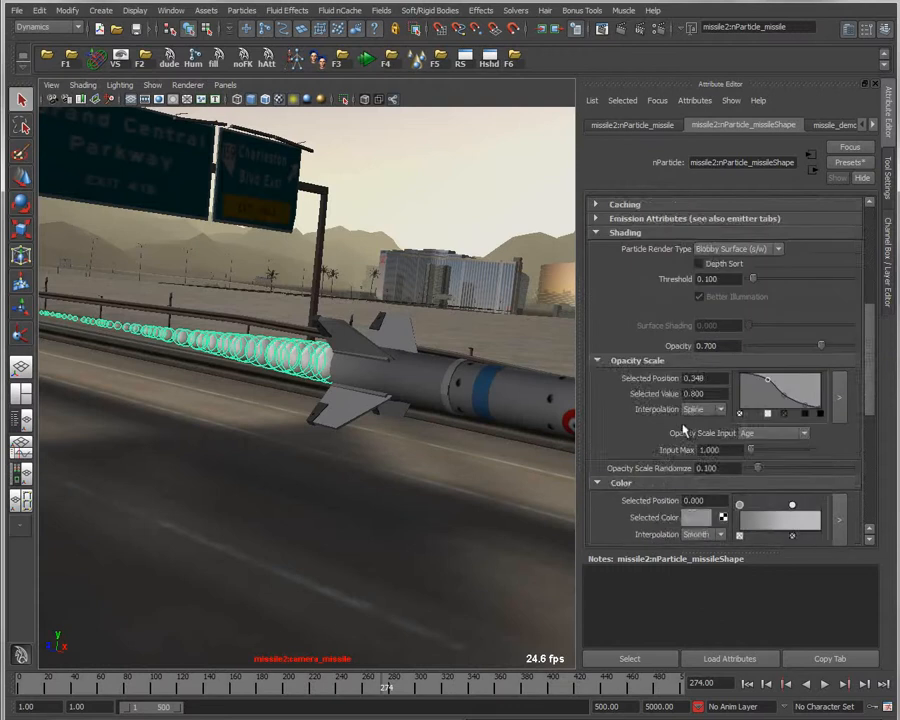
scroll(down, 3)
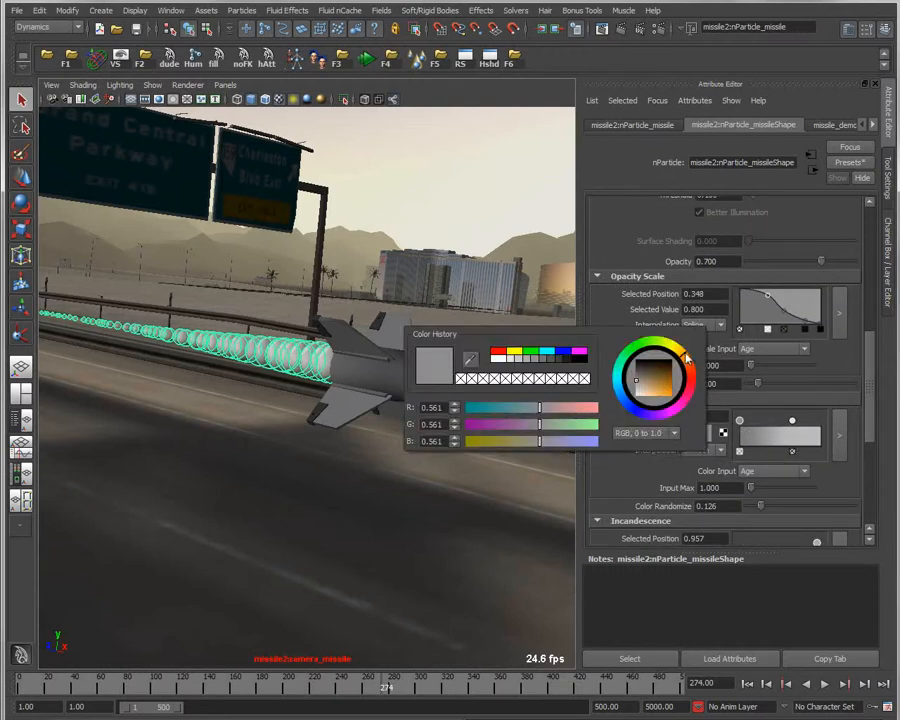
click(665, 390)
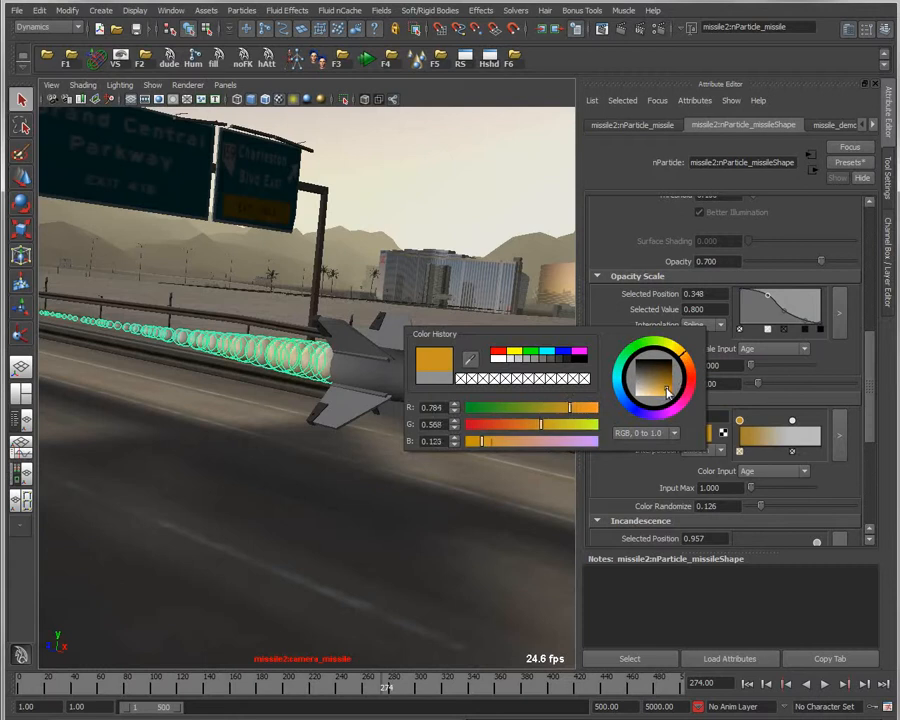
click(672, 368)
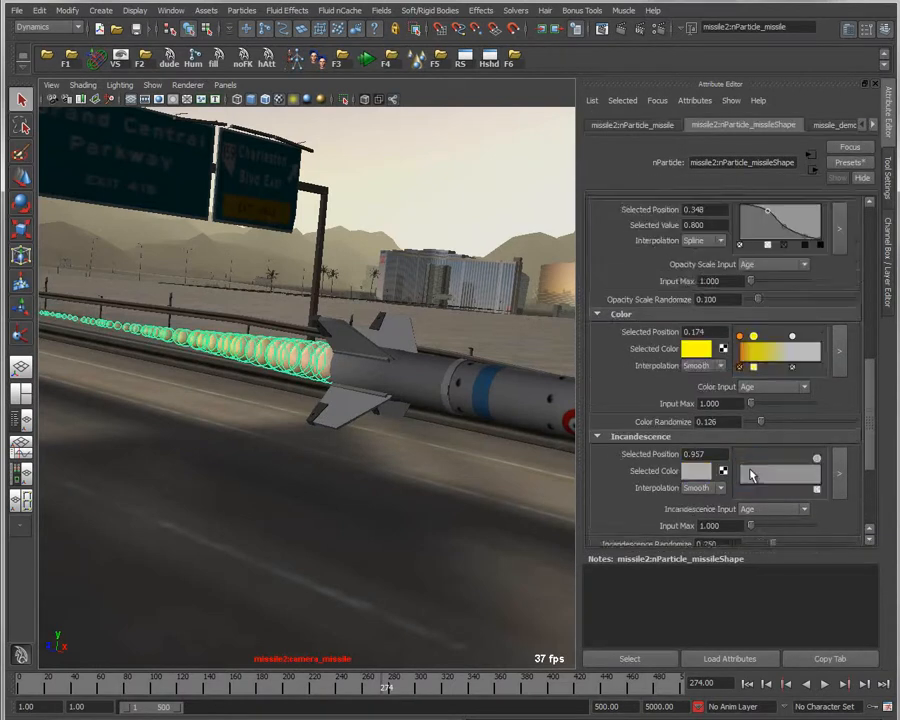
- Set the missile particles' Particle Render Type to Cloud (s/w)
scroll(down, 3)
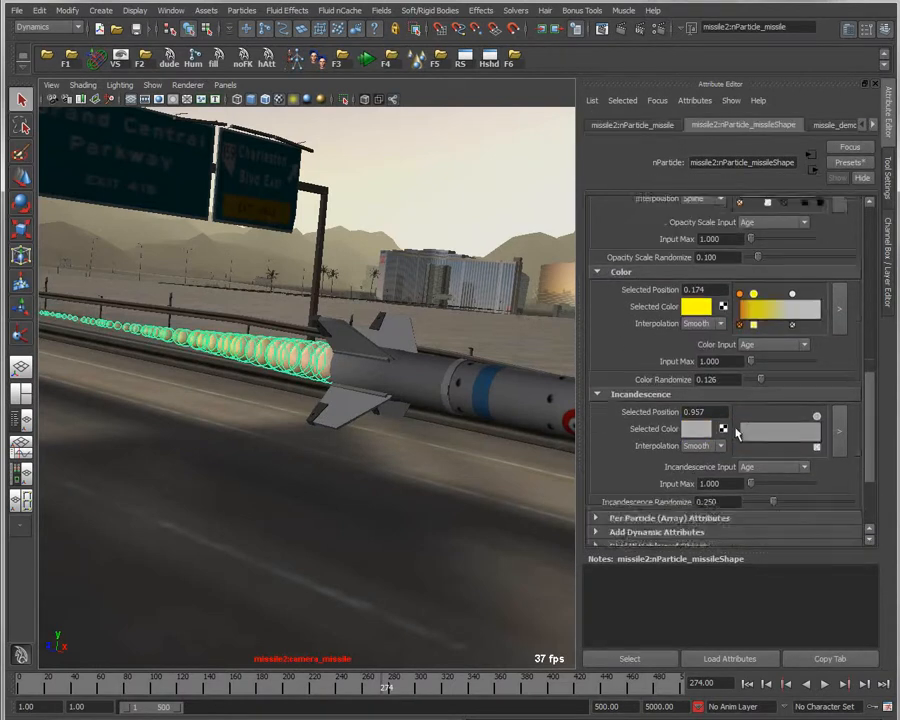
scroll(up, 3)
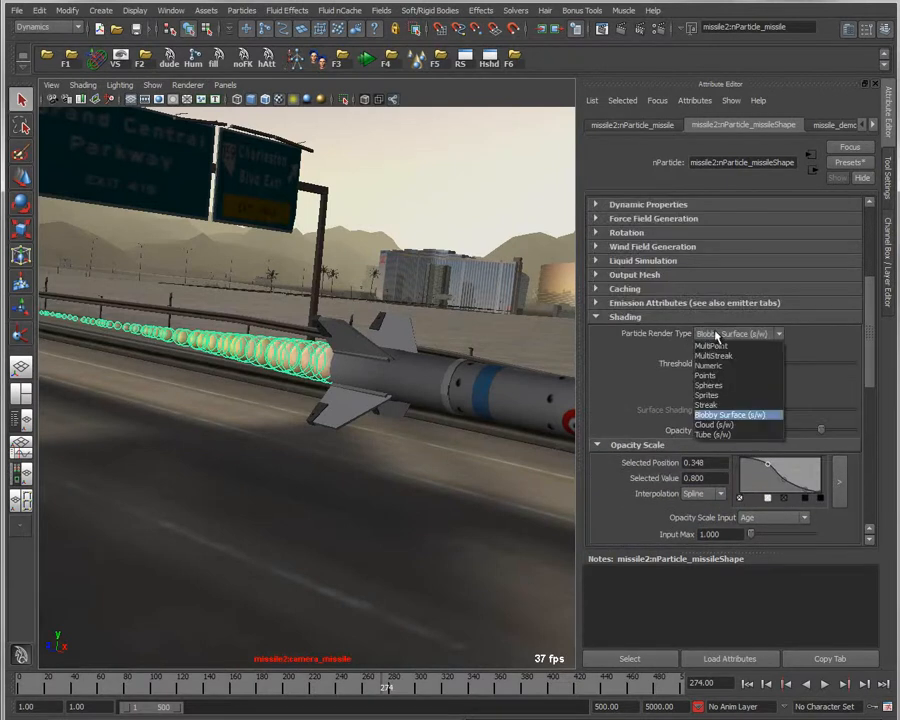
mouse_move(706, 395)
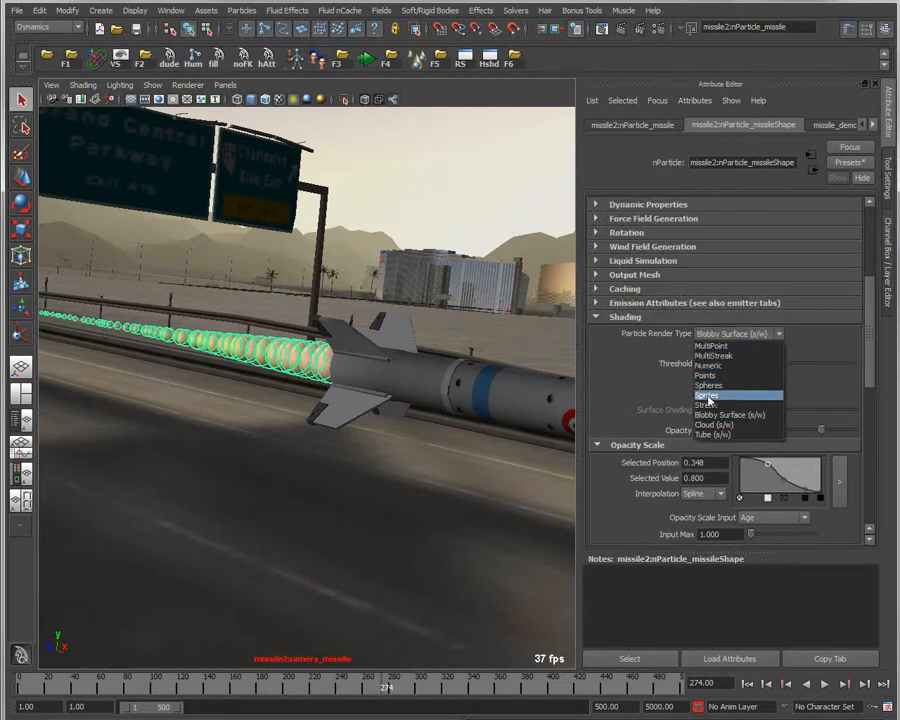
click(715, 414)
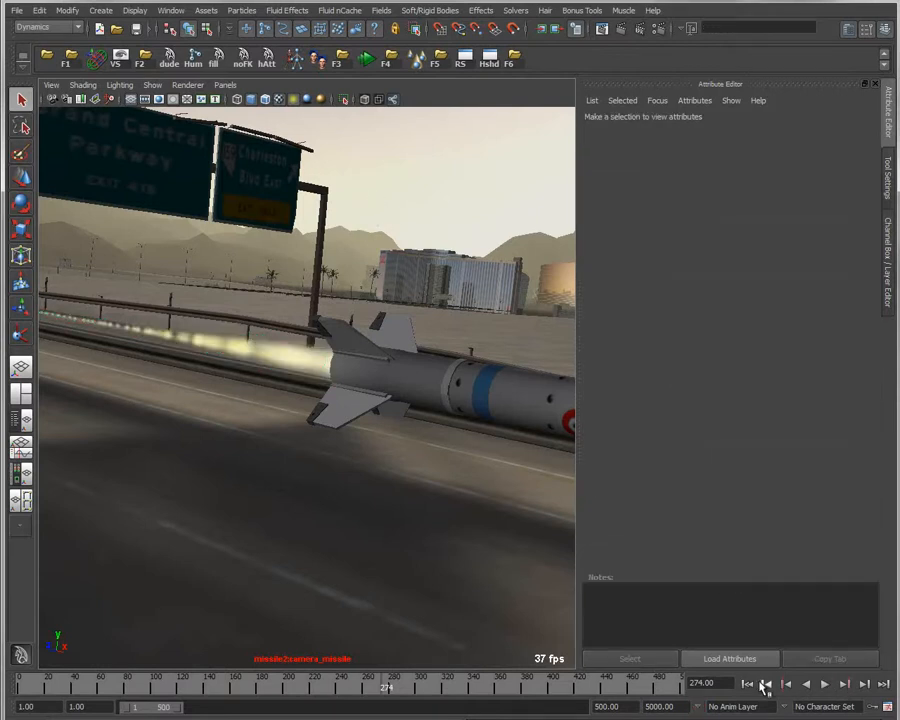
- Rewind the missile animation to its start and check the particle presets
click(825, 684)
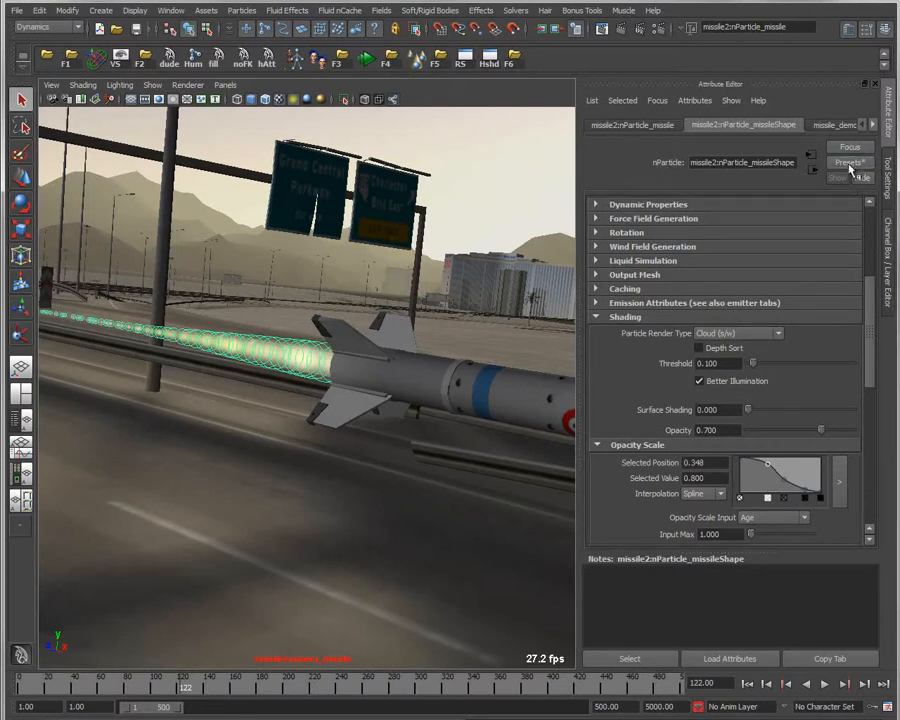
click(849, 162)
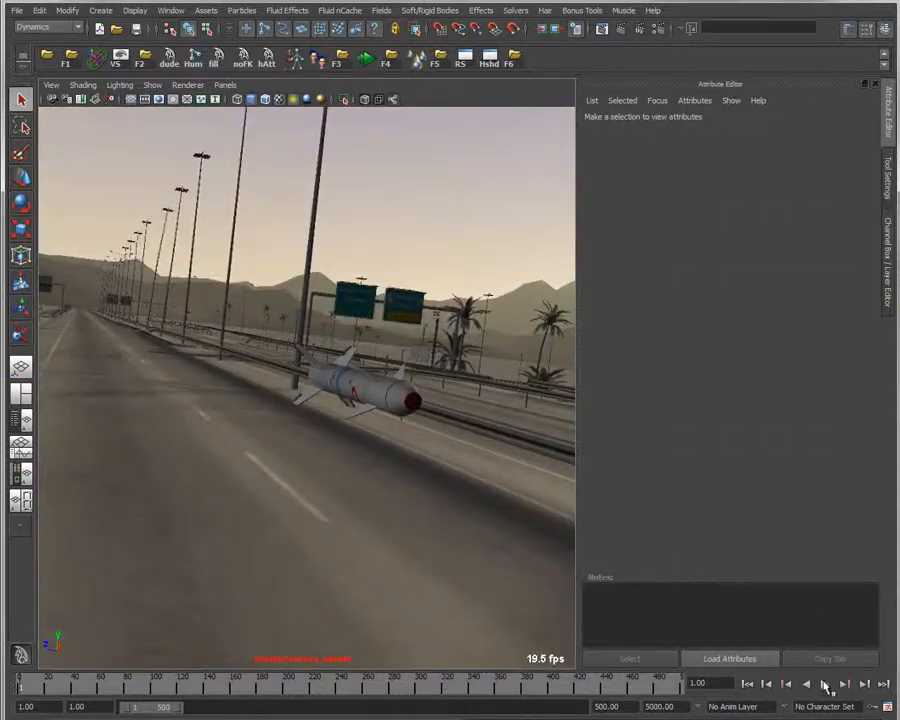
- Play and stop the missile shot to review the cloud exhaust, then open the creature scene
click(824, 683)
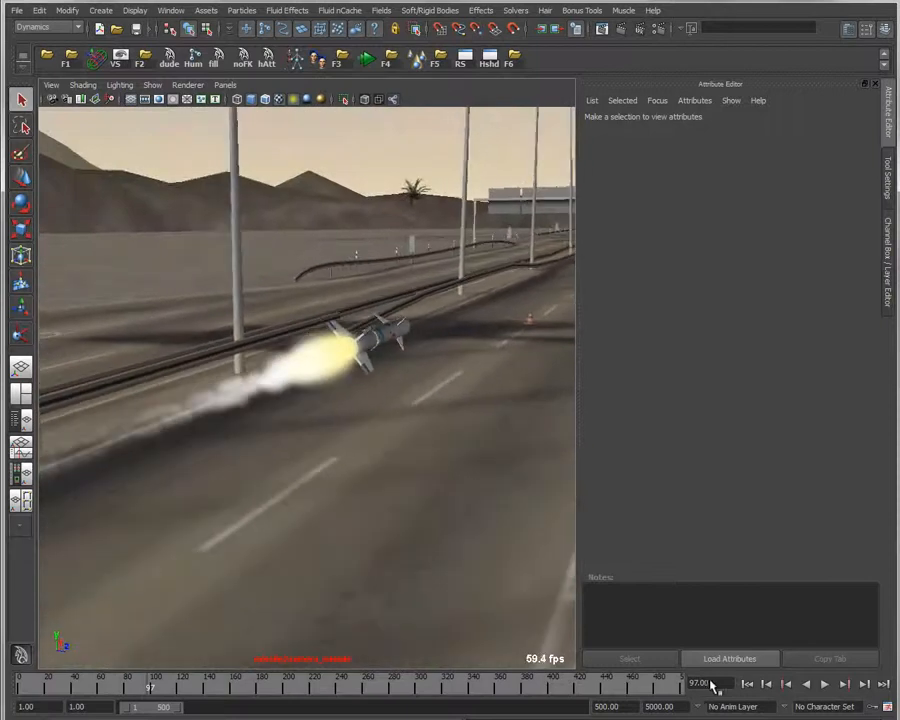
click(824, 683)
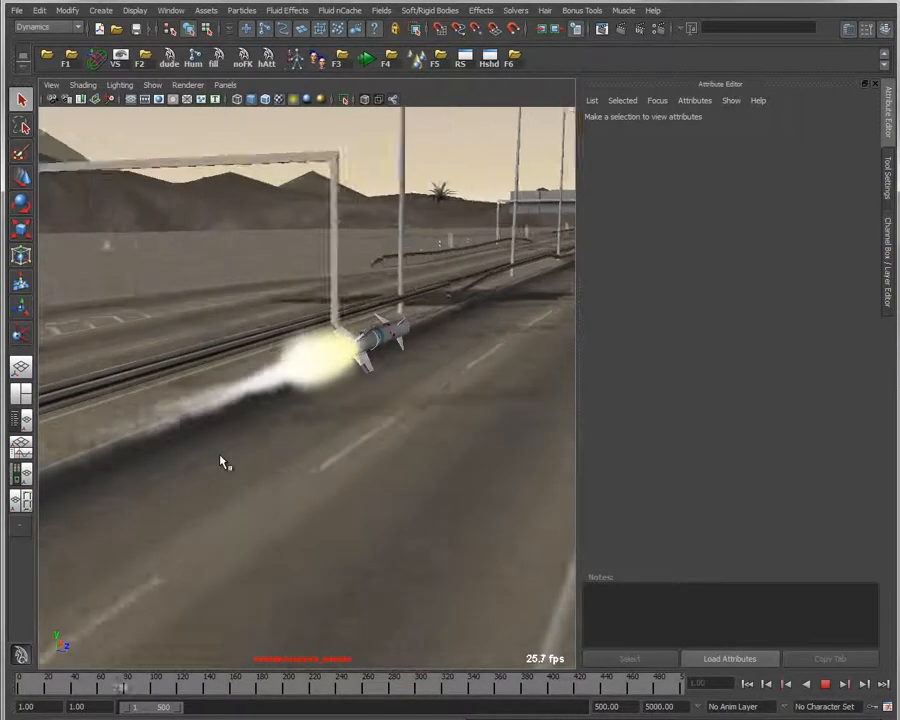
click(825, 684)
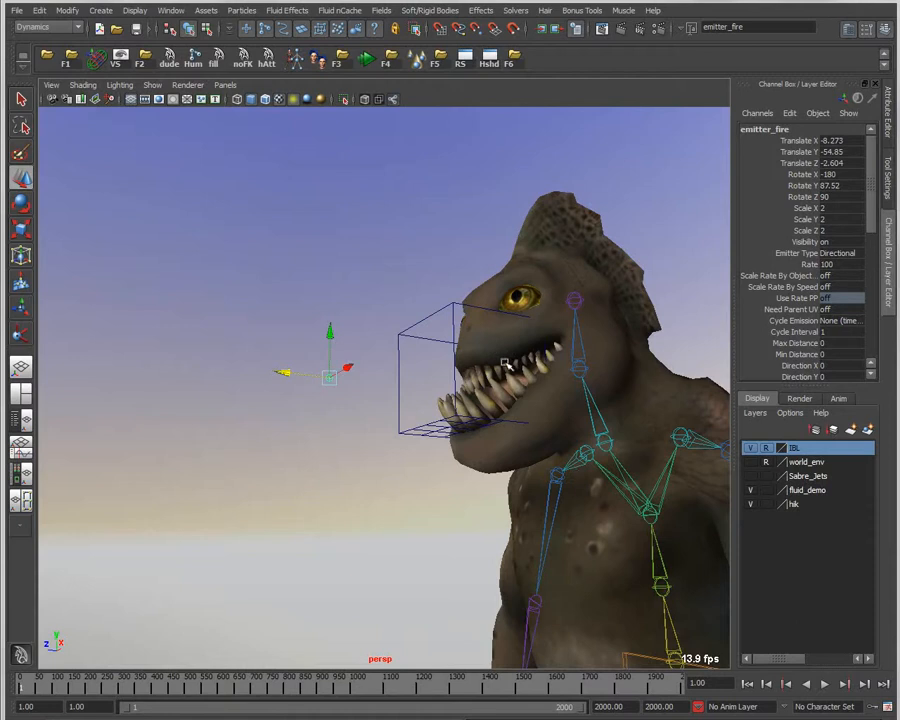
- Move emitter_fire toward the creature's mouth, then stop and rewind the fire playback
drag(346, 367, 320, 375)
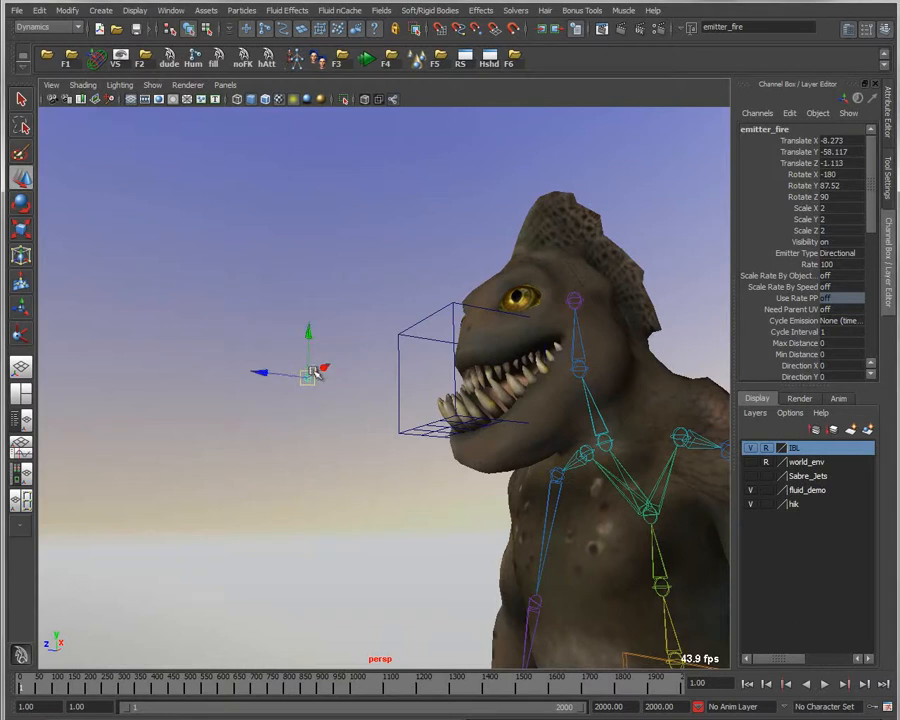
drag(310, 375, 330, 378)
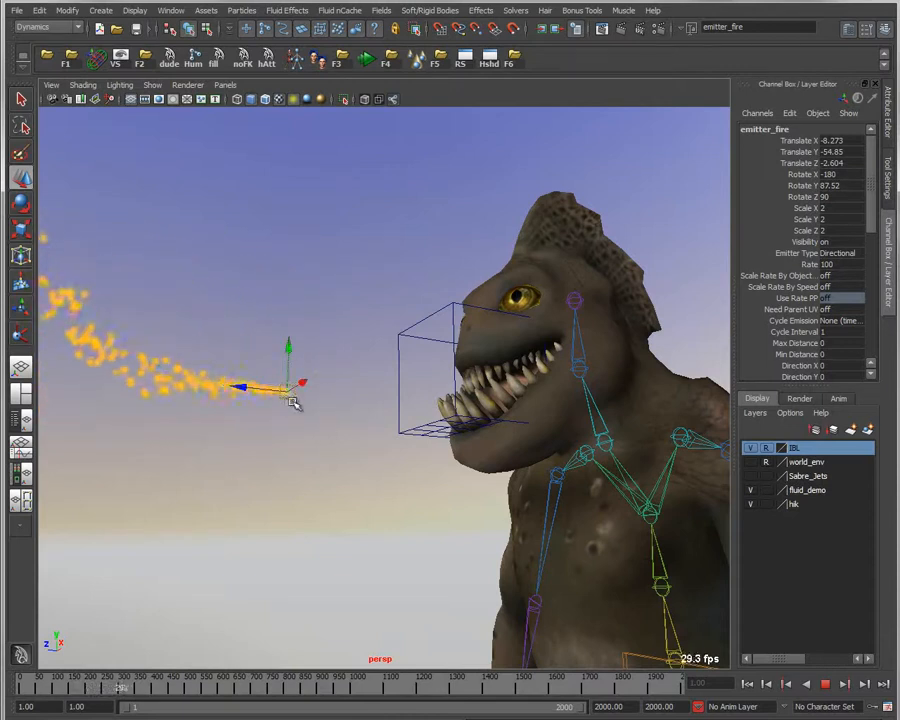
click(791, 684)
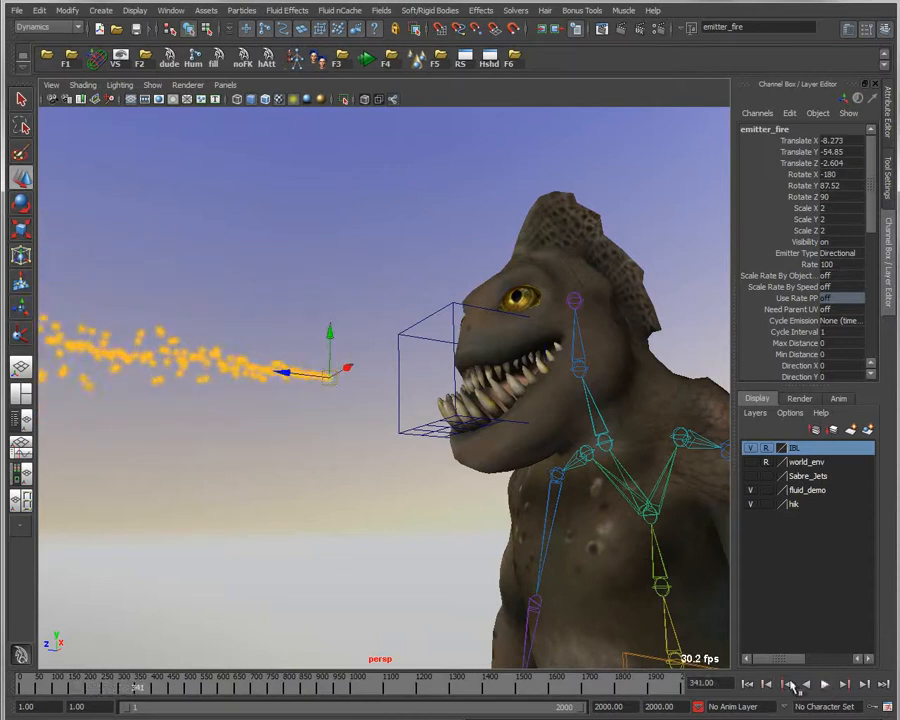
click(750, 684)
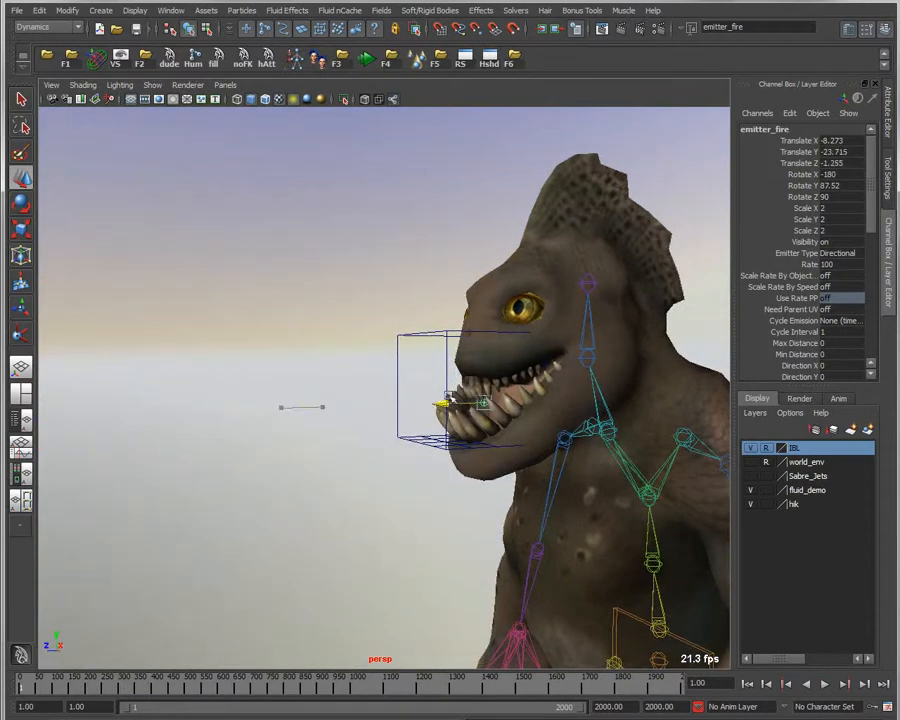
- Clear the selection, then select the fluid_fire container around the creature's jaws
click(587, 357)
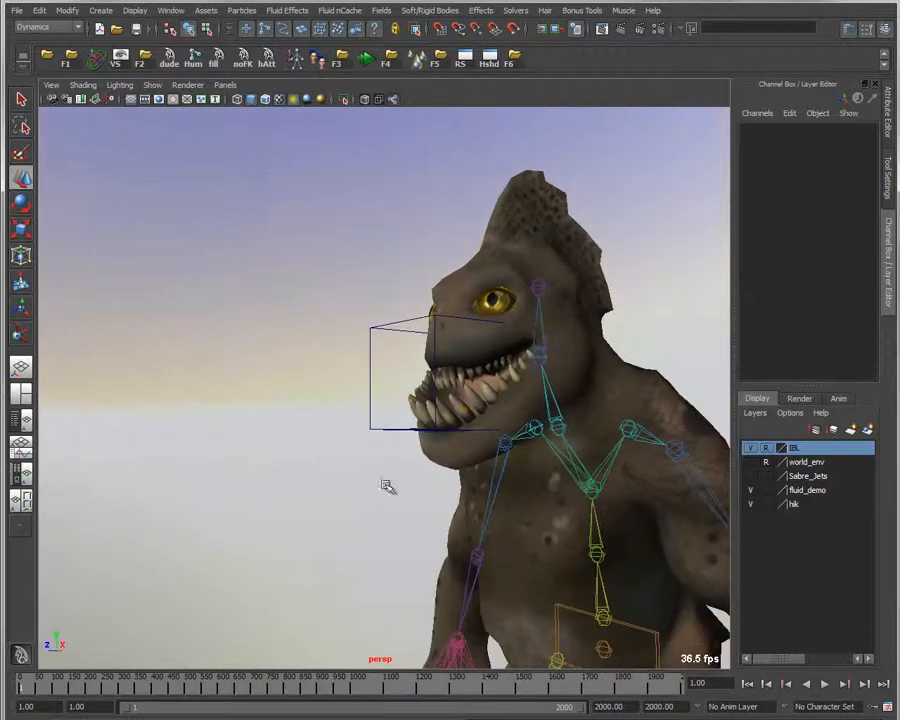
click(540, 355)
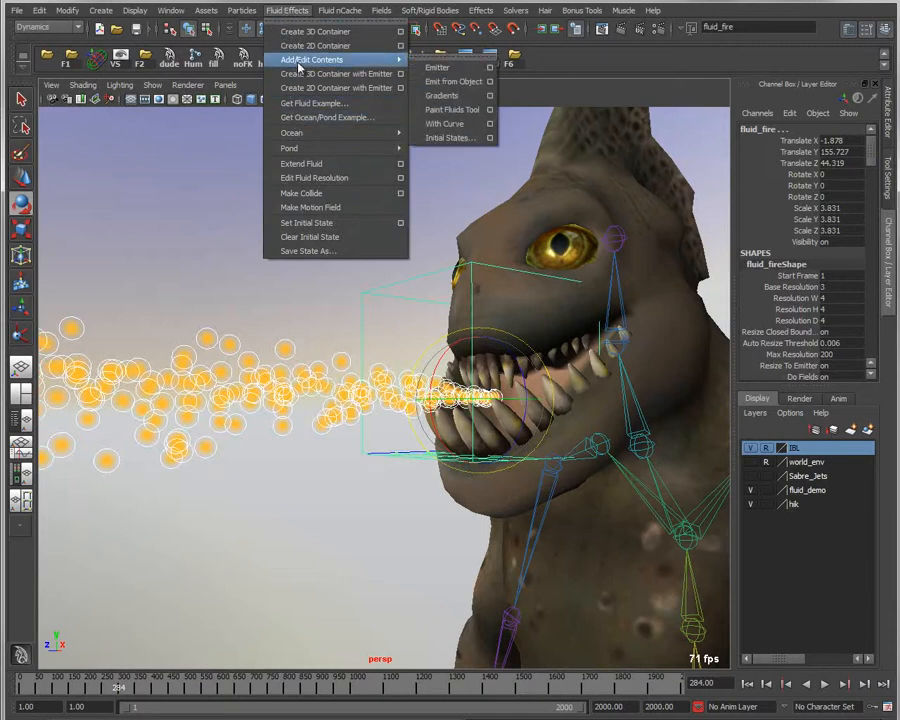
mouse_move(453, 81)
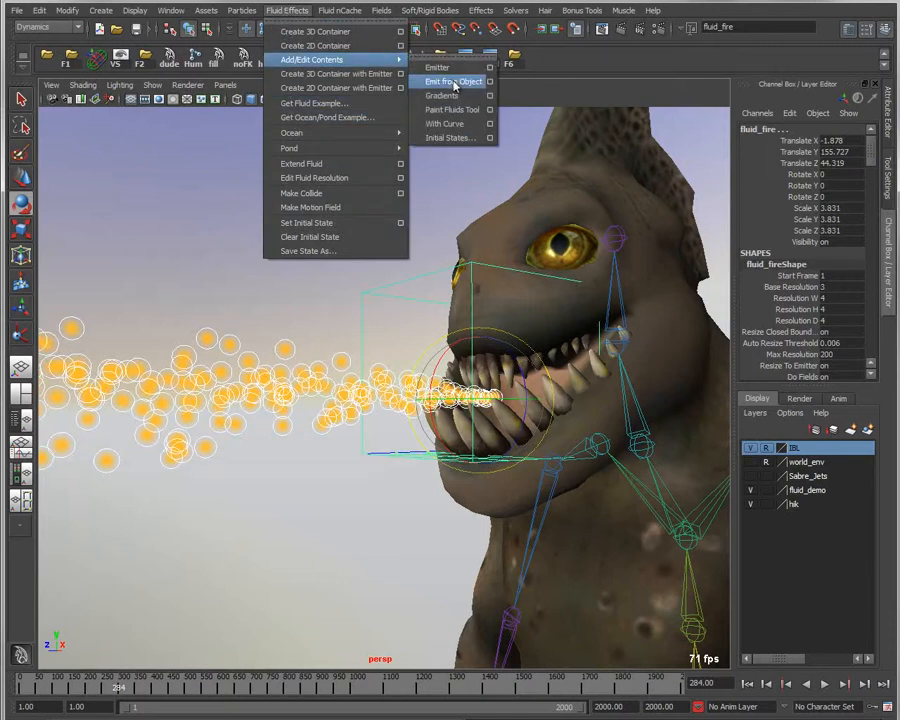
- Apply Fluid Effects > Add/Edit Contents > Emit from Object to the fire particles and container
click(452, 81)
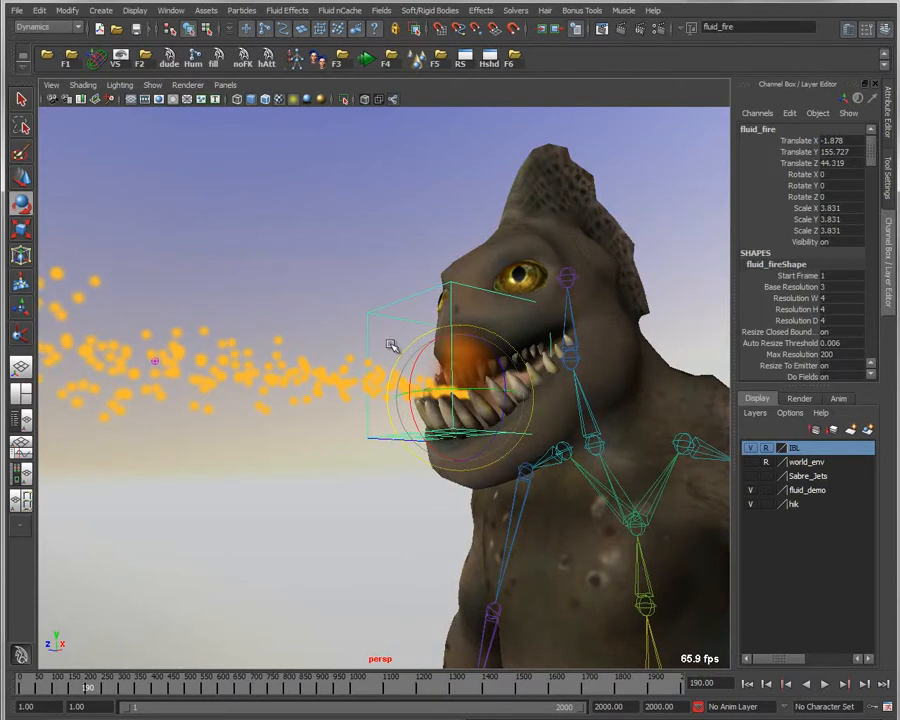
mouse_move(390, 347)
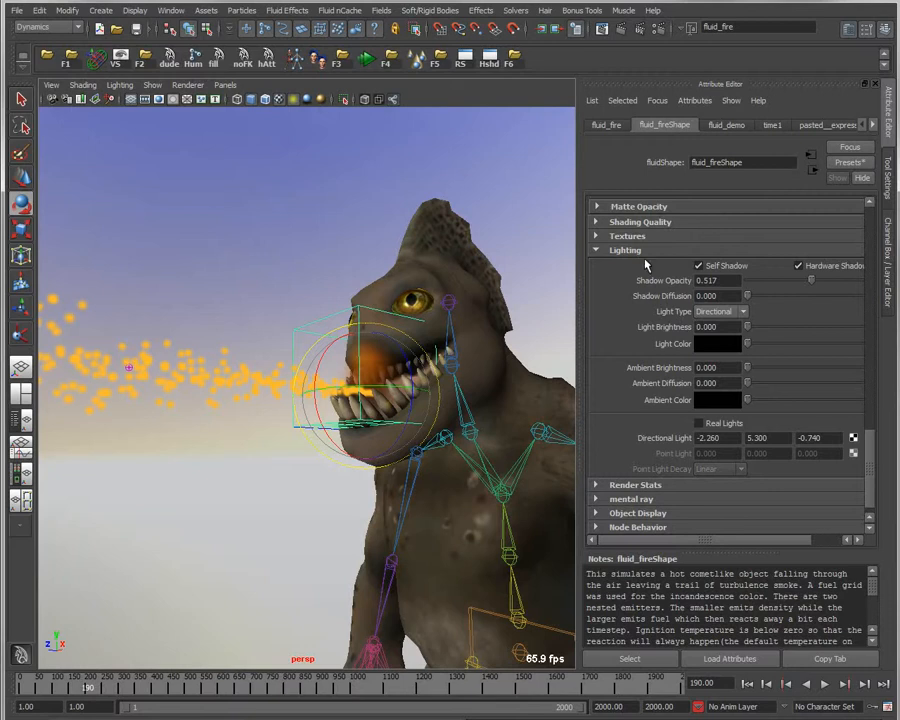
mouse_move(595, 245)
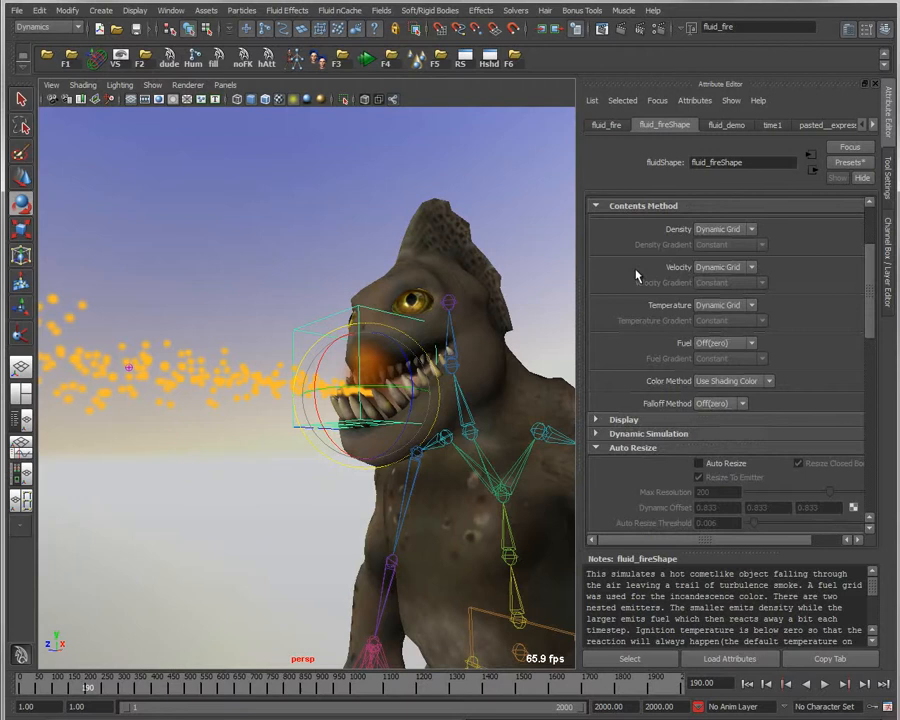
- In fluid_fireShape, enable Auto Resize and Resize To Emitter
scroll(down, 3)
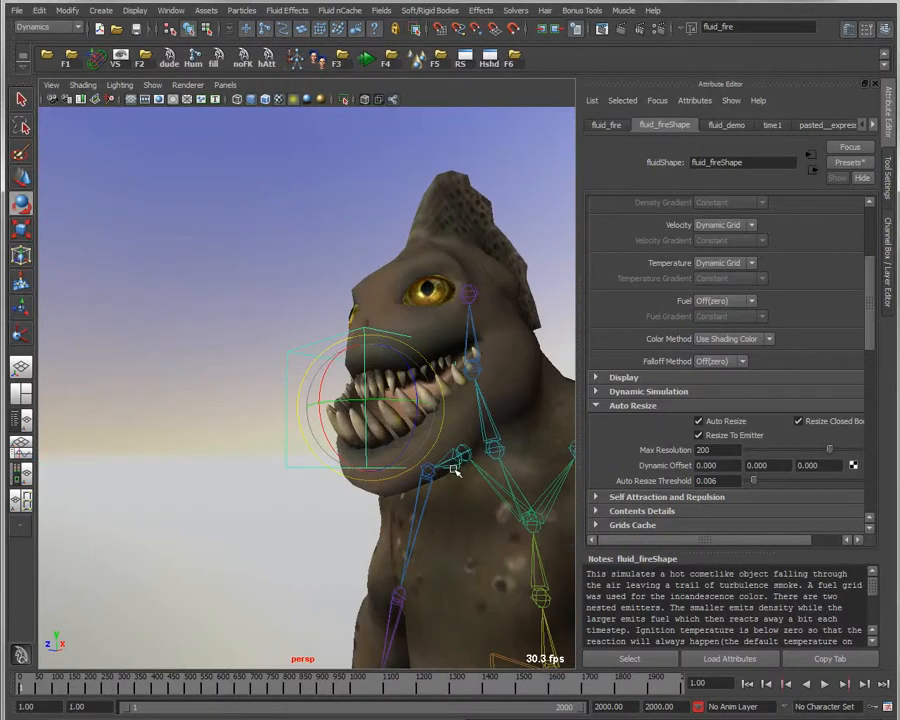
mouse_move(377, 525)
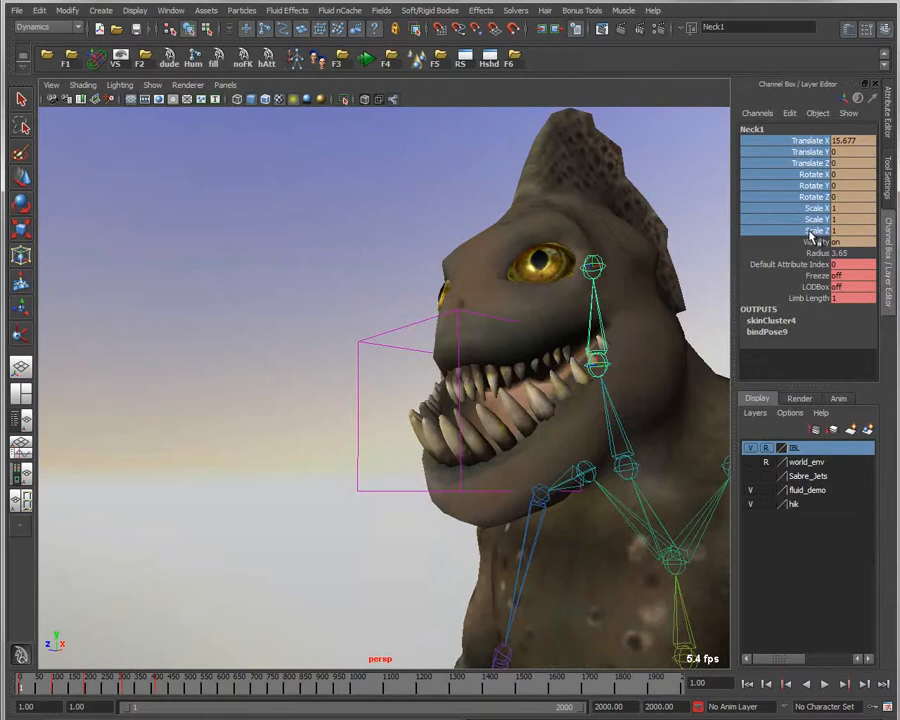
- Key the Neck1 channels, then play back to preview the head swing and fire plume
right_click(815, 230)
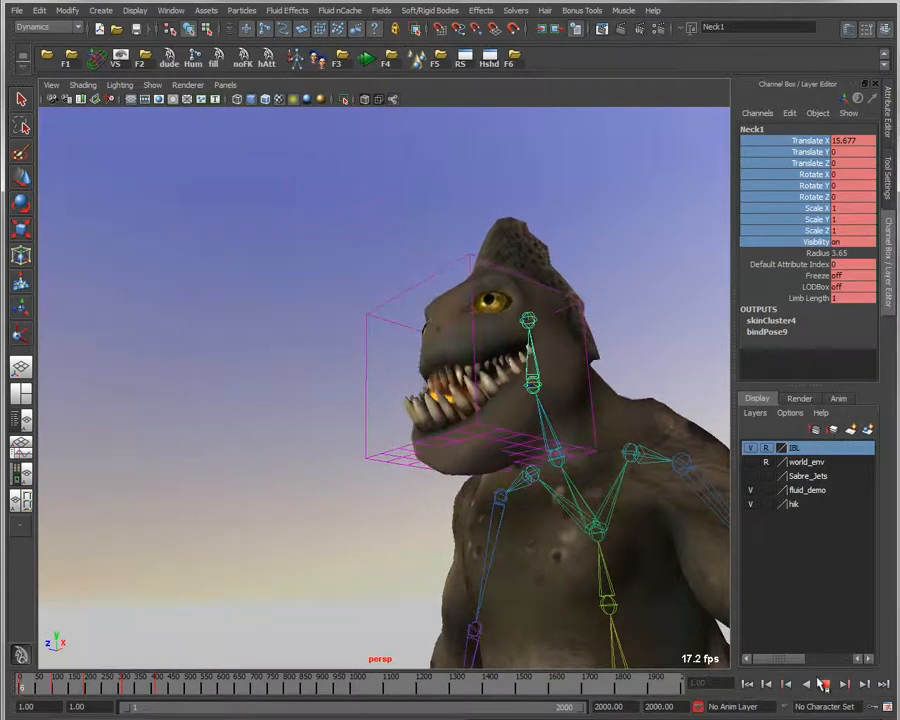
click(823, 684)
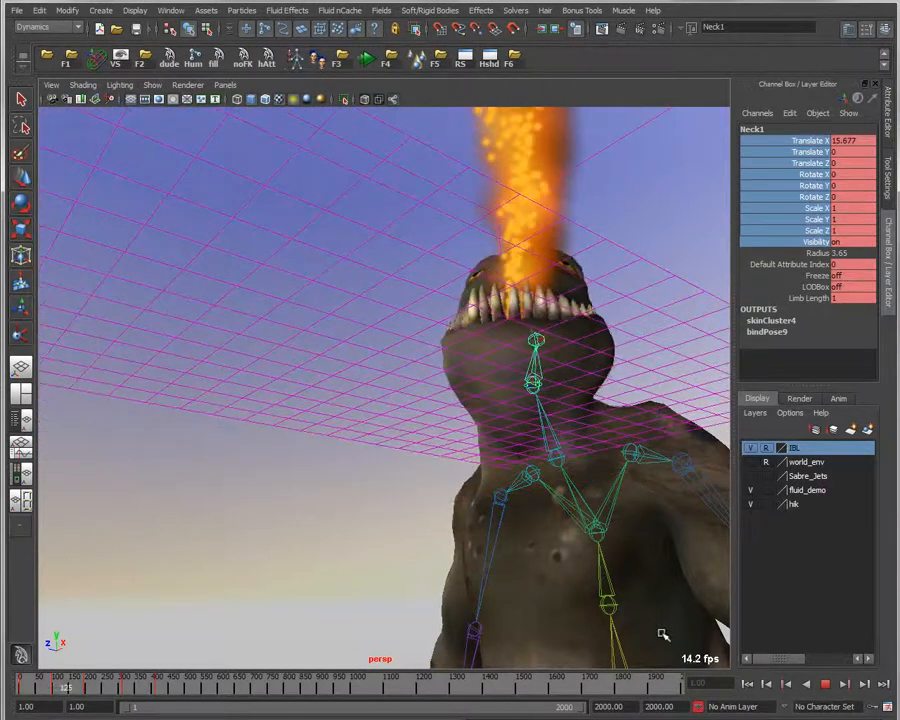
click(827, 684)
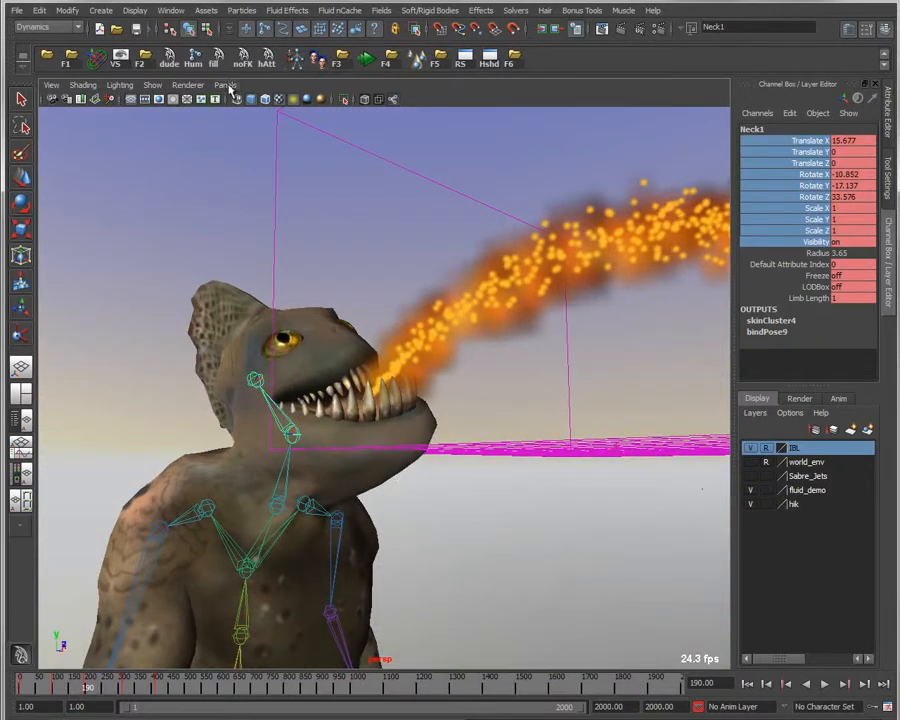
- Switch the panel to Render View and render the current frame in mental ray
click(225, 84)
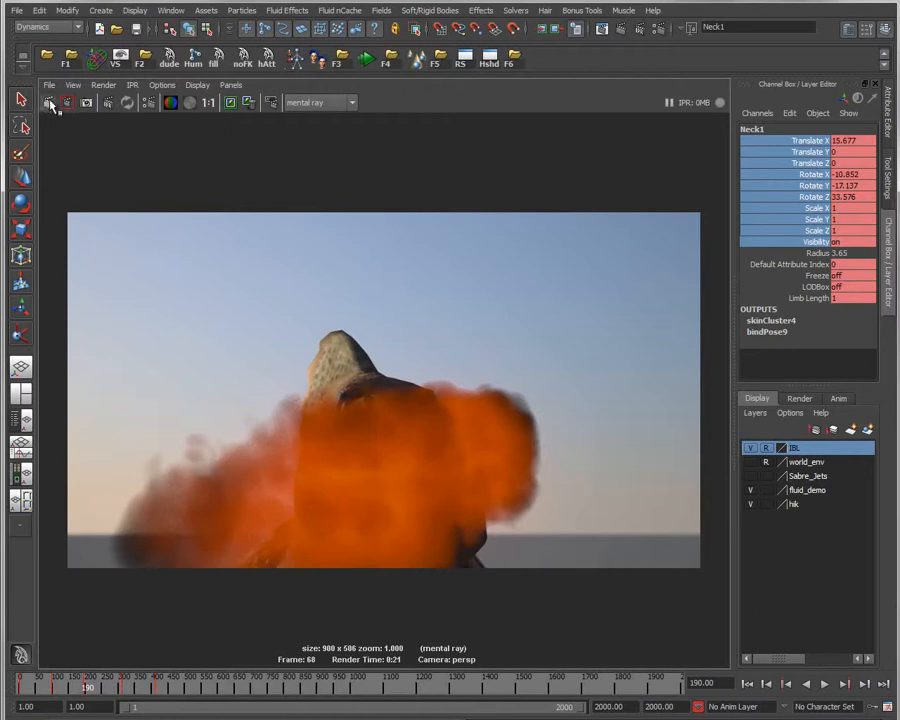
click(48, 102)
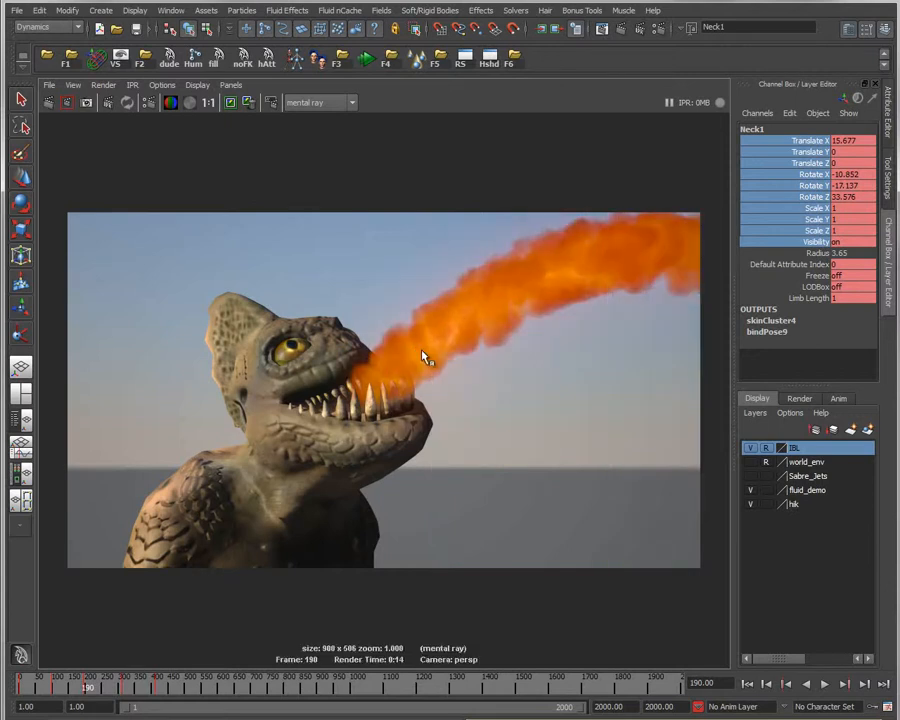
mouse_move(427, 460)
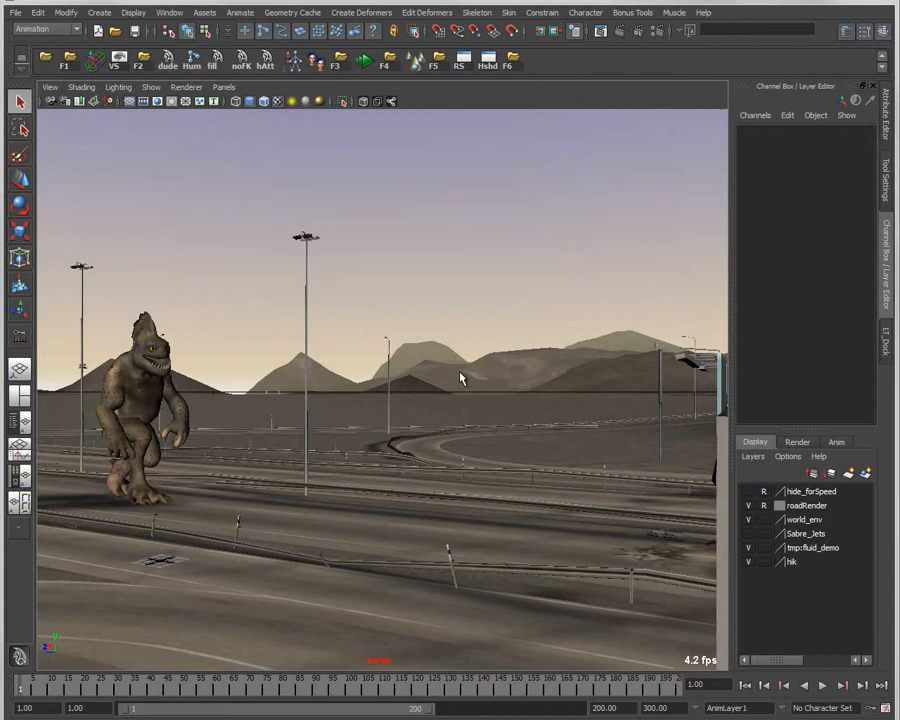
mouse_move(125, 483)
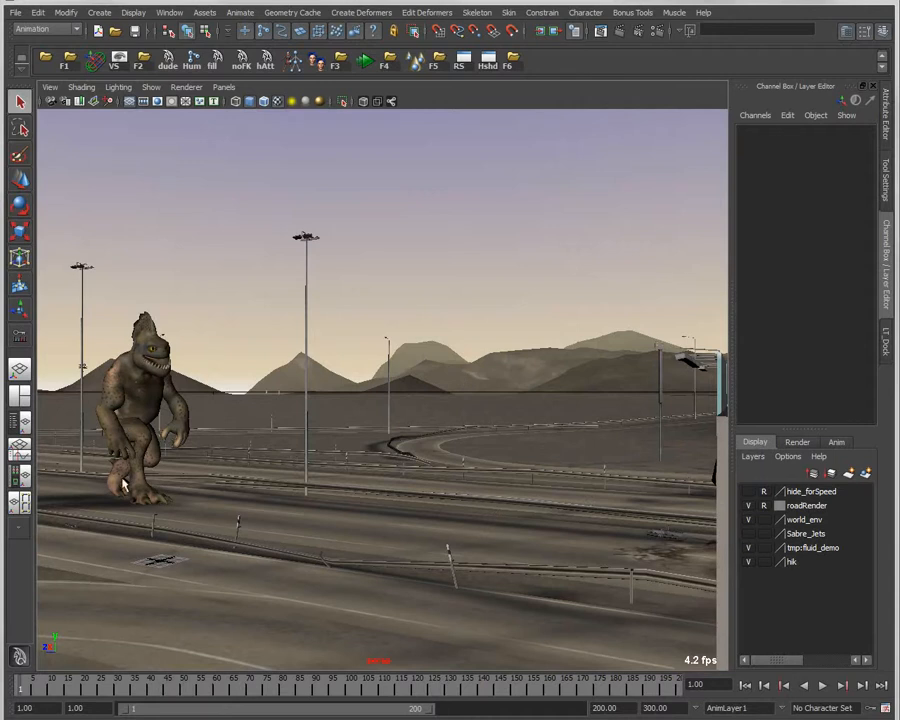
mouse_move(340, 589)
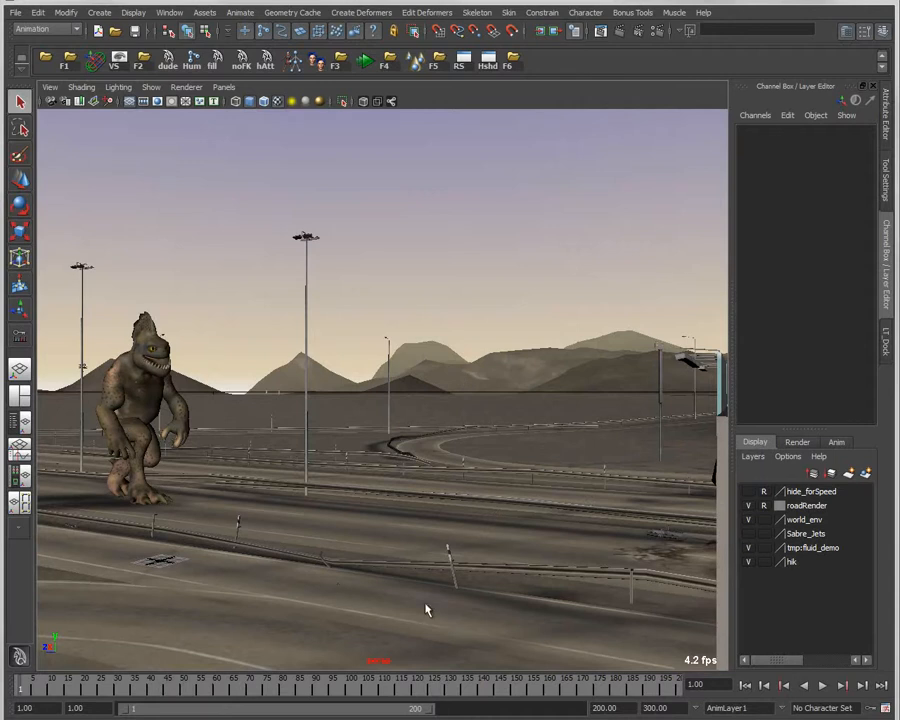
- Play the highway shot of the fire-breathing creature, stopping around frame 153
click(821, 685)
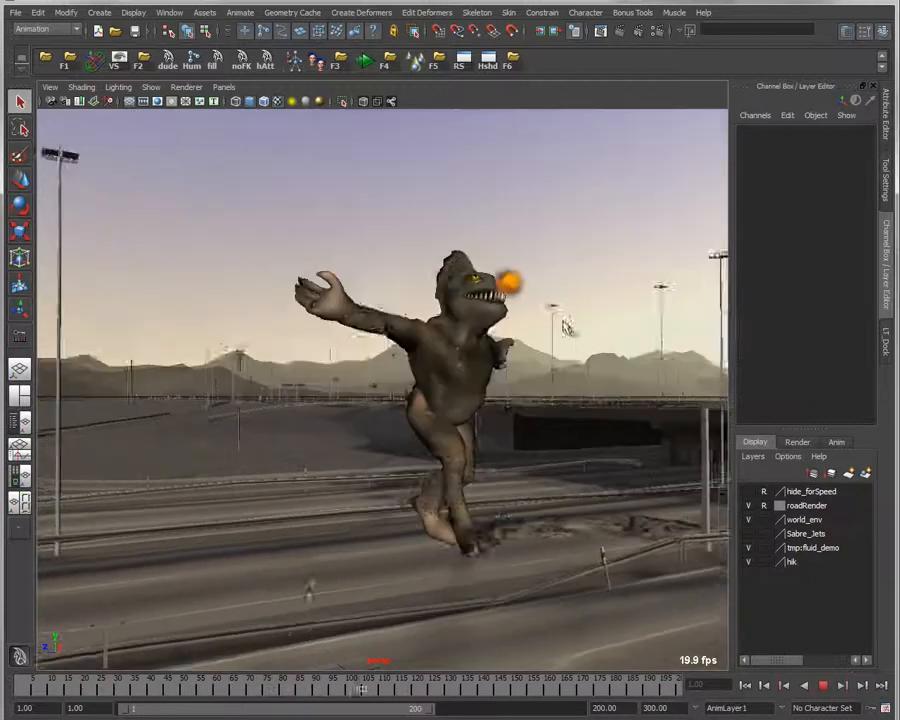
click(823, 686)
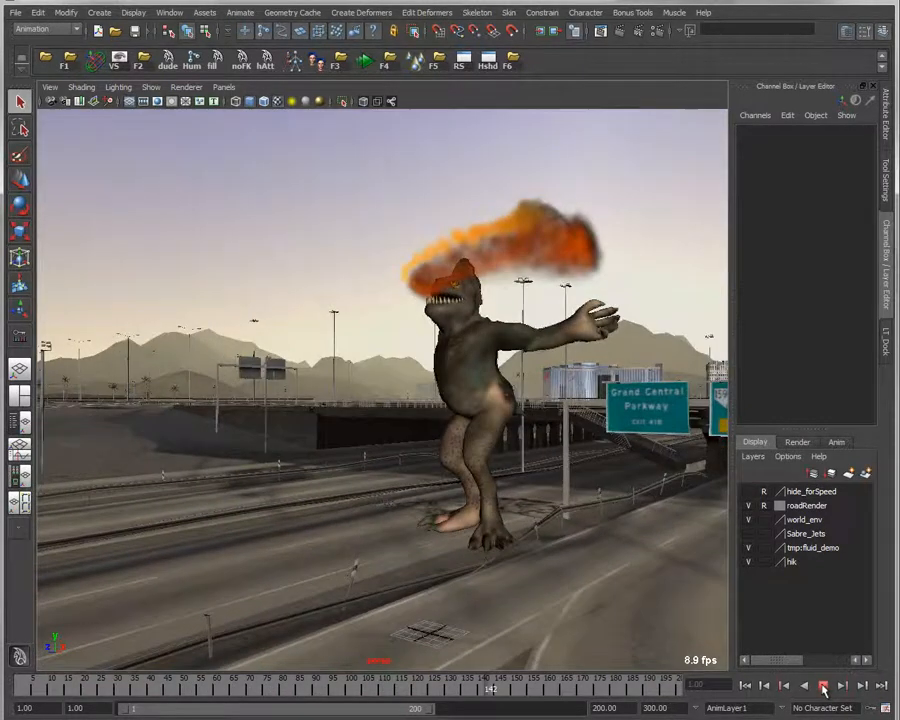
click(822, 686)
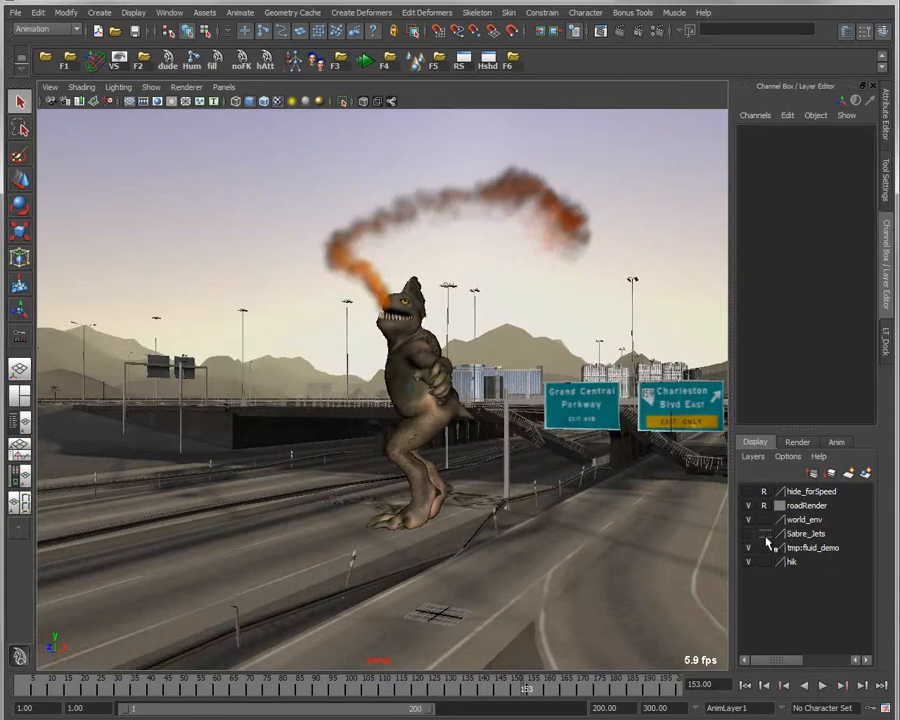
- Switch to a wide view of the highway set and toggle the world_env layer's visibility
click(223, 87)
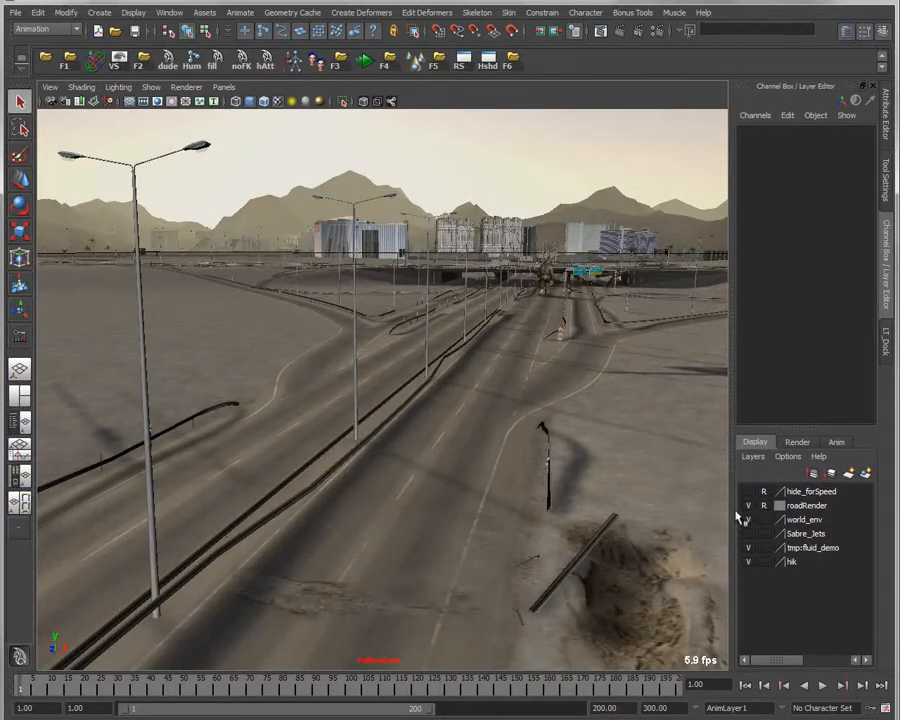
click(748, 533)
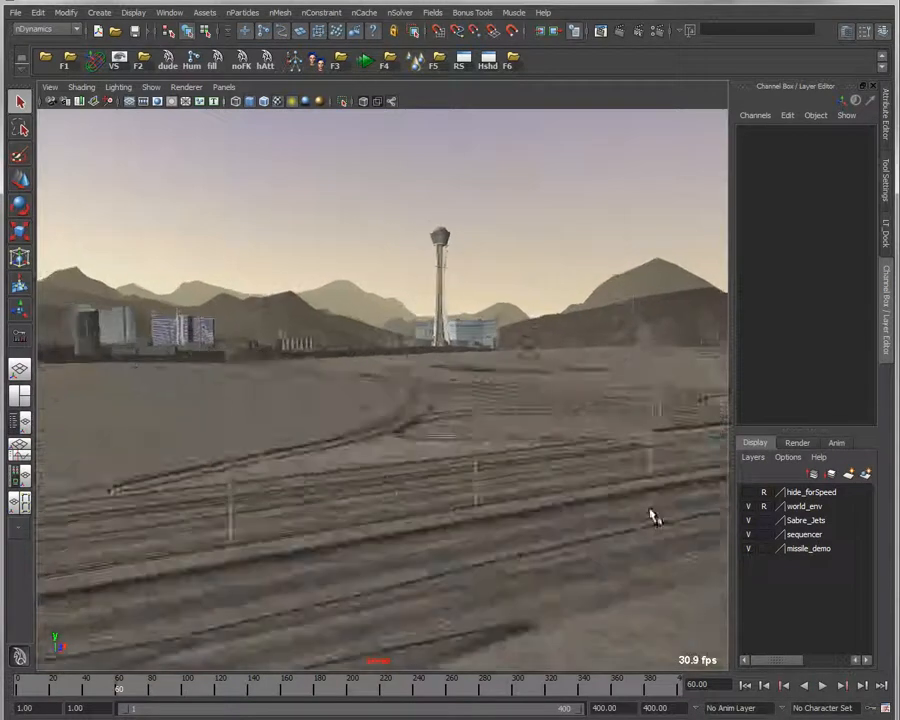
- Open the Camera Sequencer below the viewport to show the demo's shot sequence
click(843, 685)
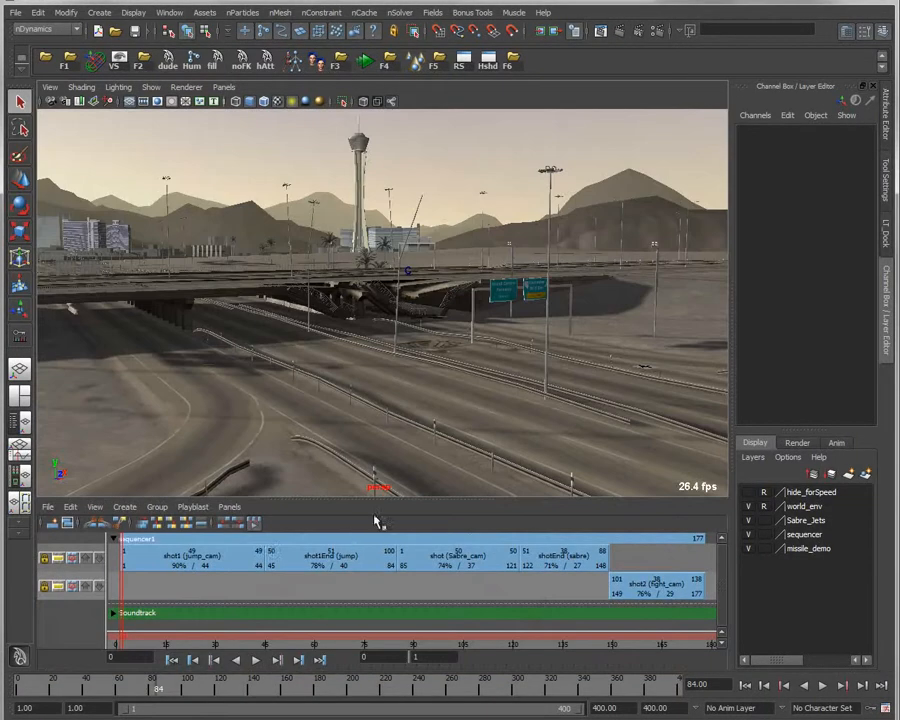
mouse_move(485, 578)
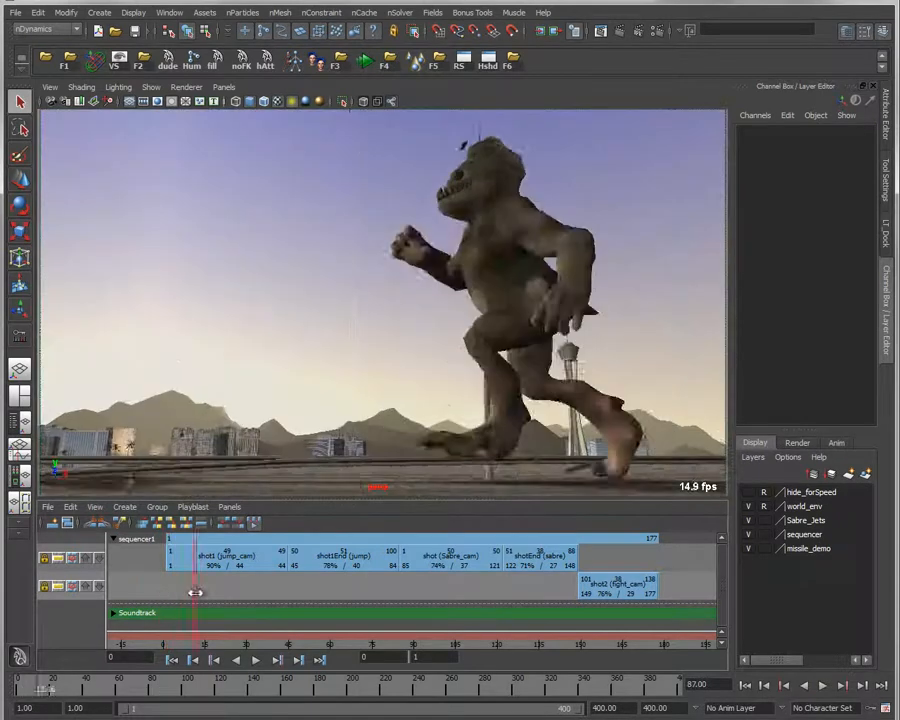
- Scrub the sequencer playhead through shot1 to preview the creature's opening jump
drag(195, 592, 368, 595)
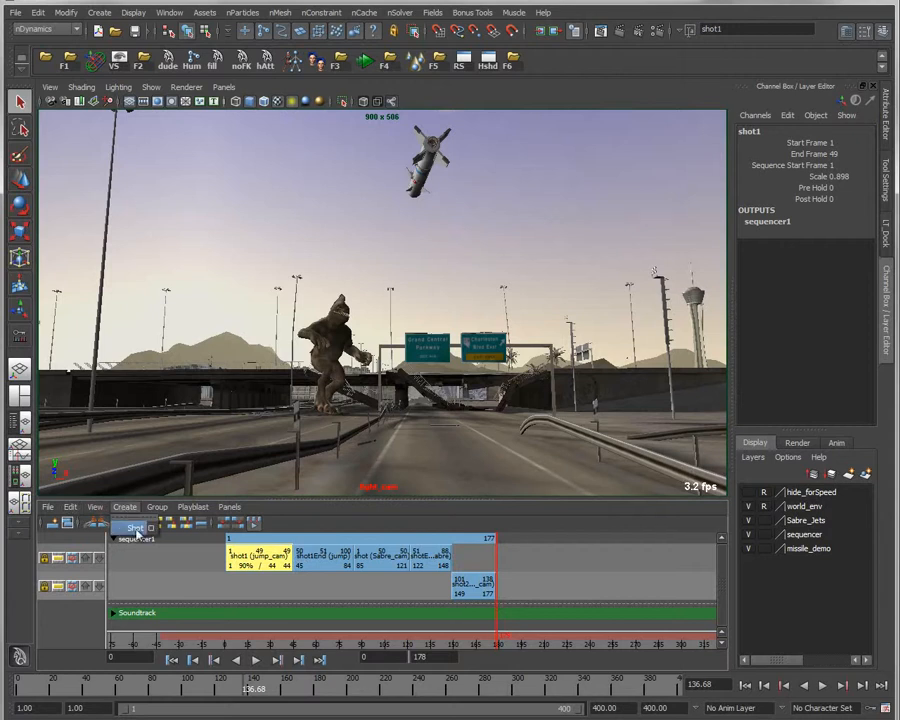
- Add FinalShot from the persp camera at frame 178 and trim its opening frames
click(575, 587)
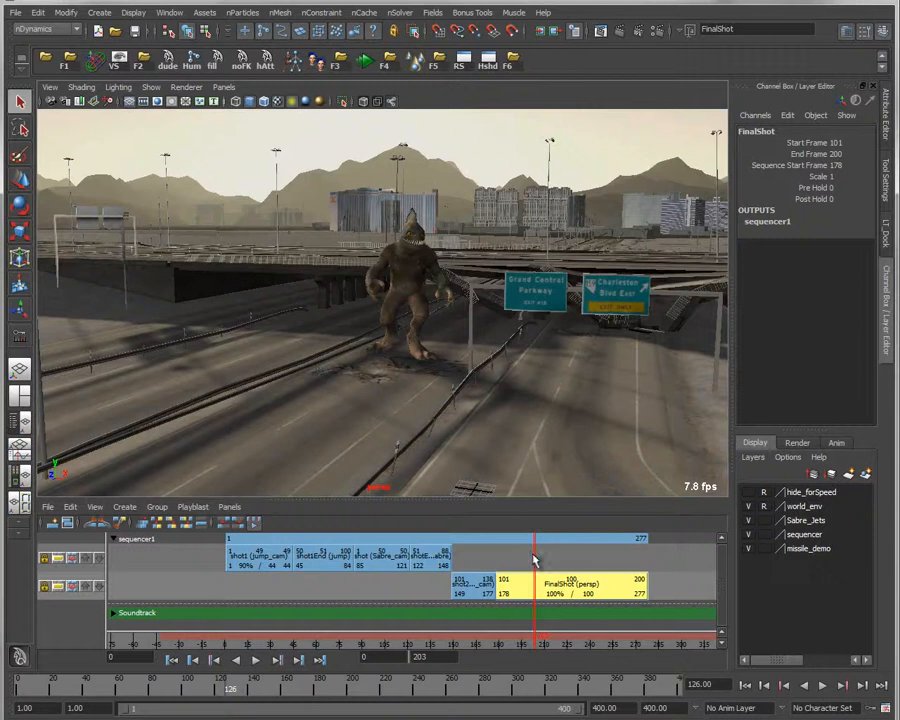
drag(535, 560, 495, 560)
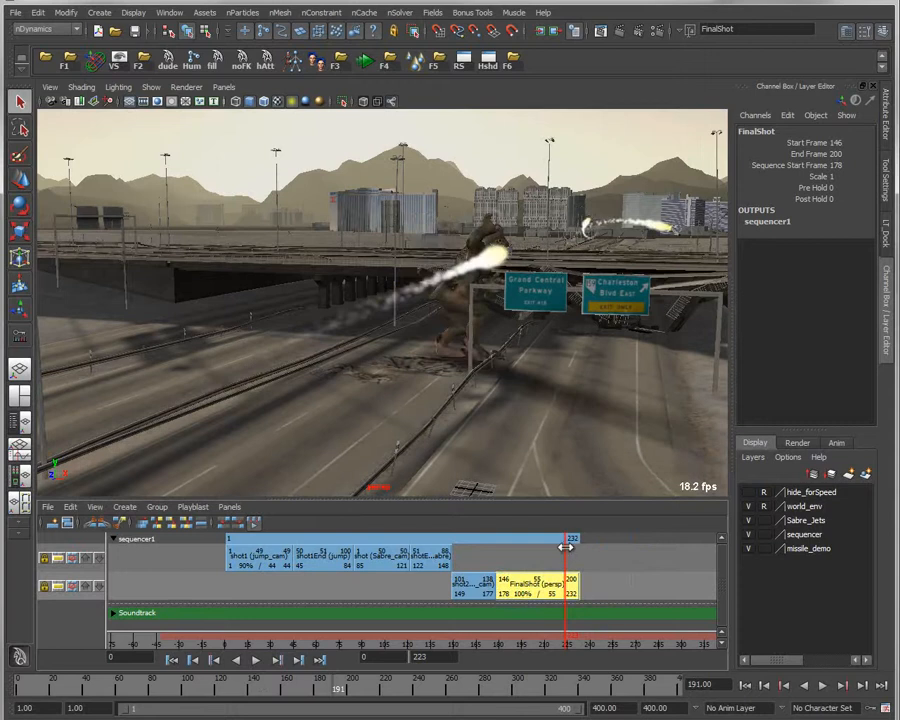
- Scrub through the trimmed FinalShot, previewing its ending and the missile hits
drag(565, 551, 500, 551)
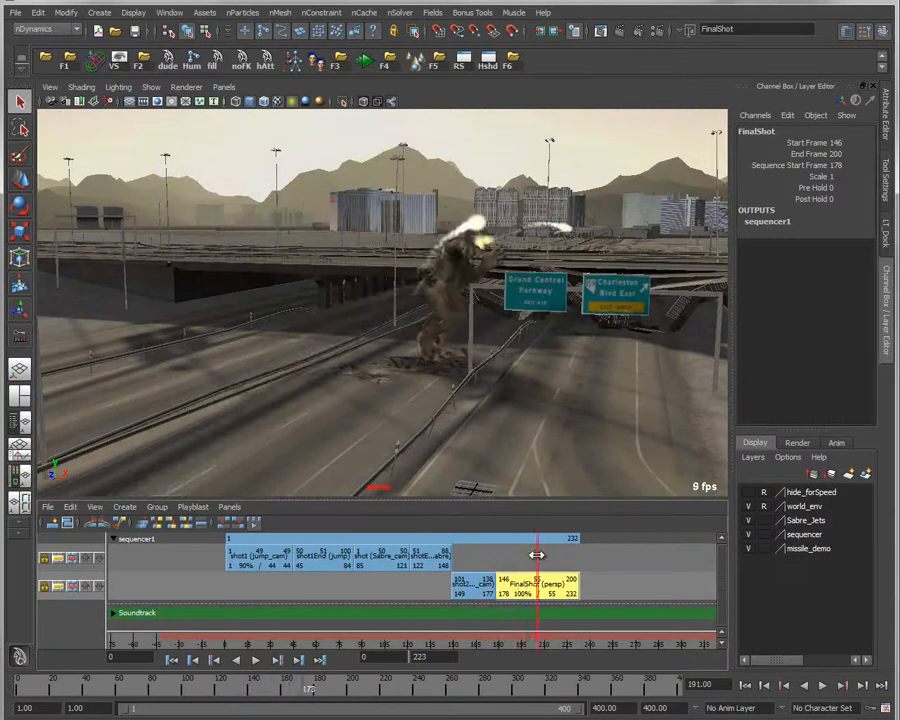
drag(540, 556, 500, 556)
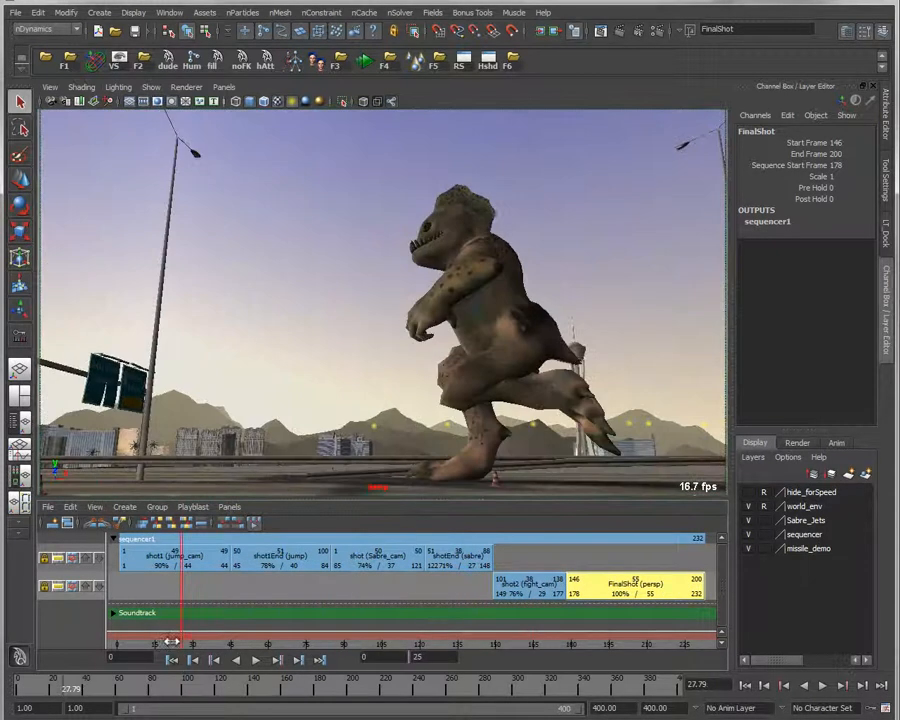
- Move shot1End so it follows the Sabre_cam shot in the Camera Sequencer
click(256, 659)
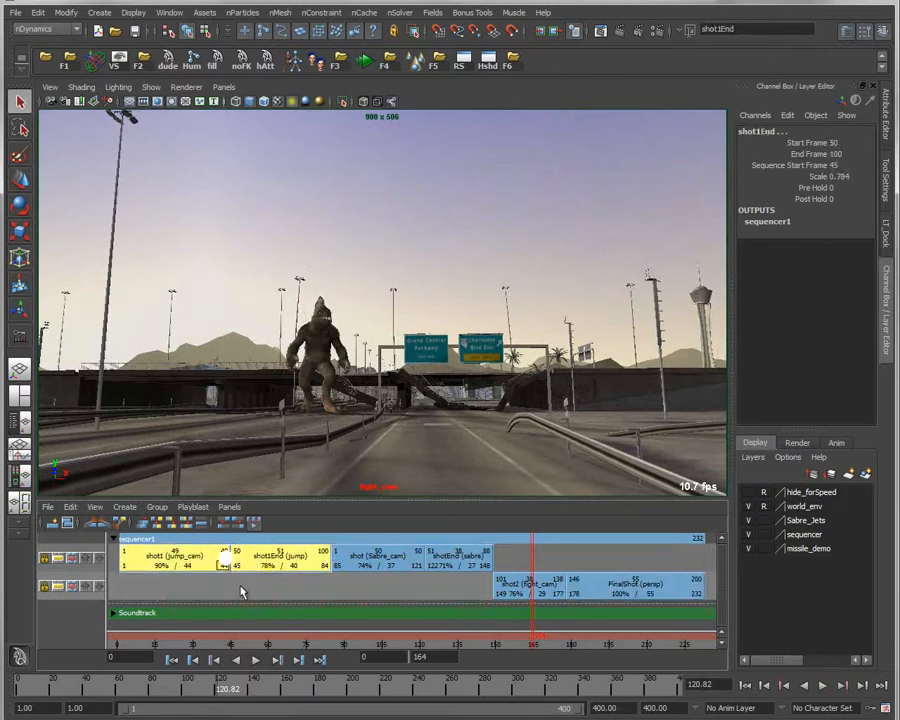
drag(280, 555, 320, 580)
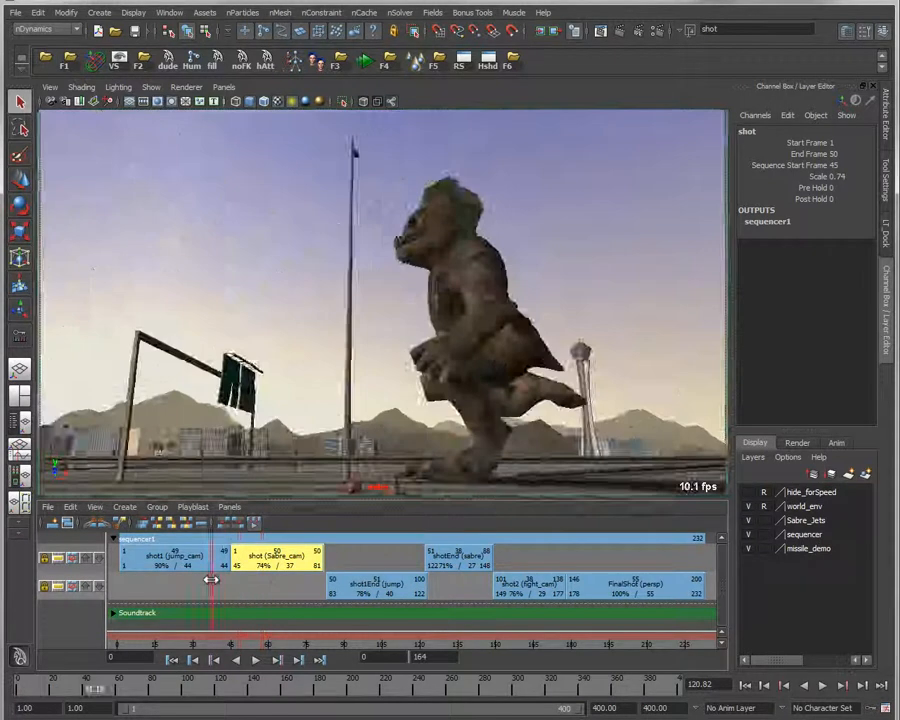
drag(211, 583, 267, 583)
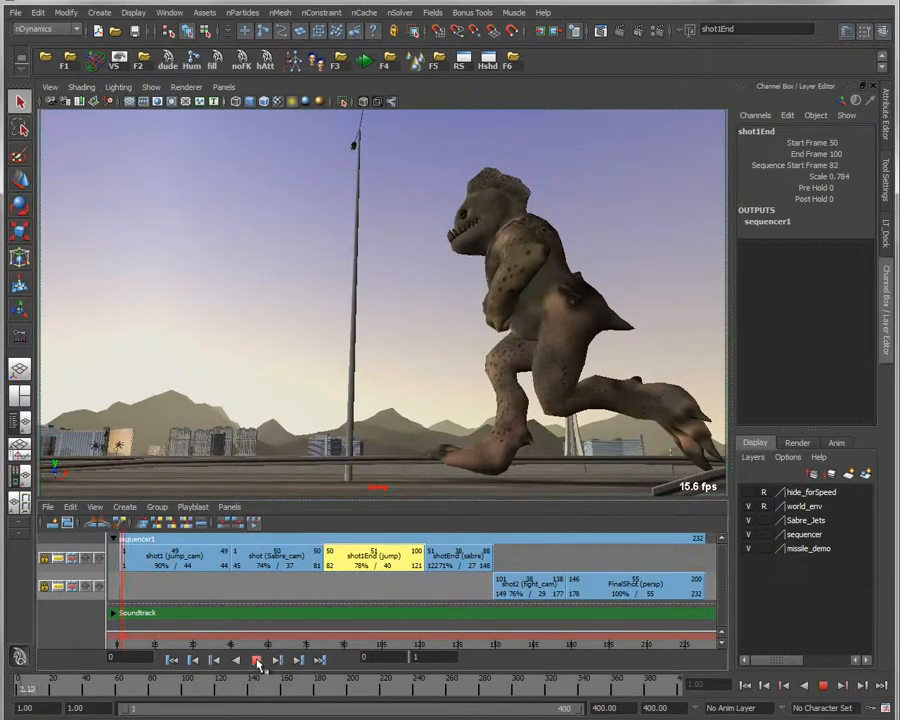
- Play back the reordered sequence to preview the new cut order
click(257, 659)
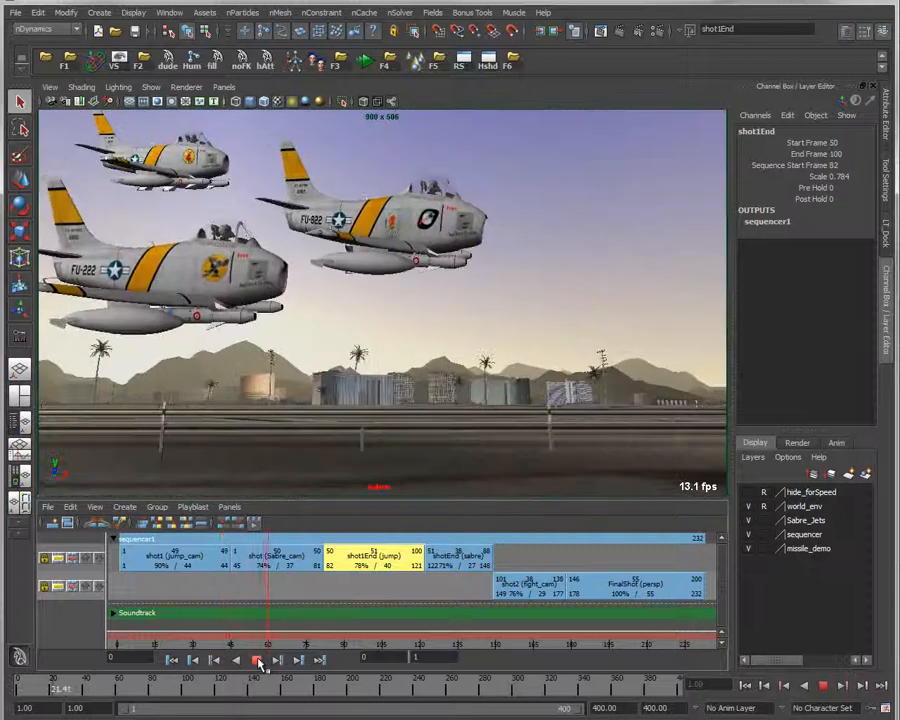
click(258, 660)
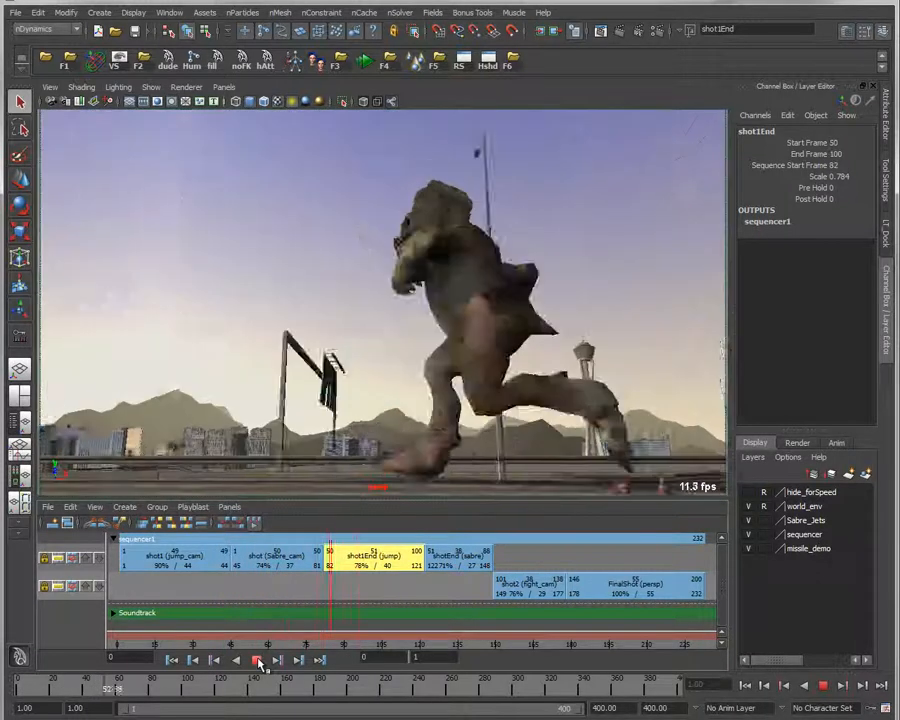
click(255, 660)
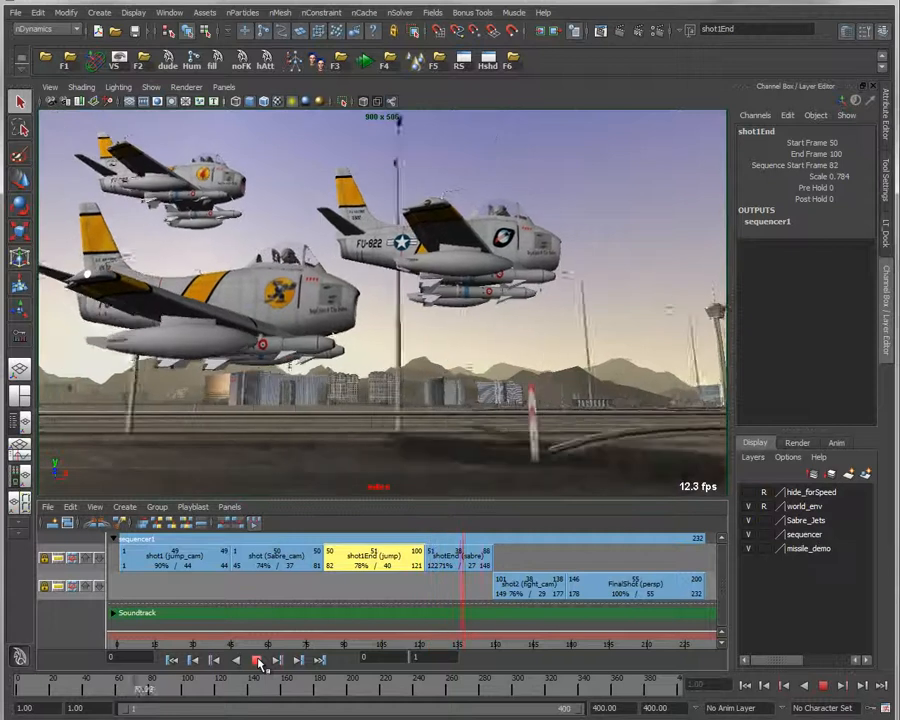
click(258, 660)
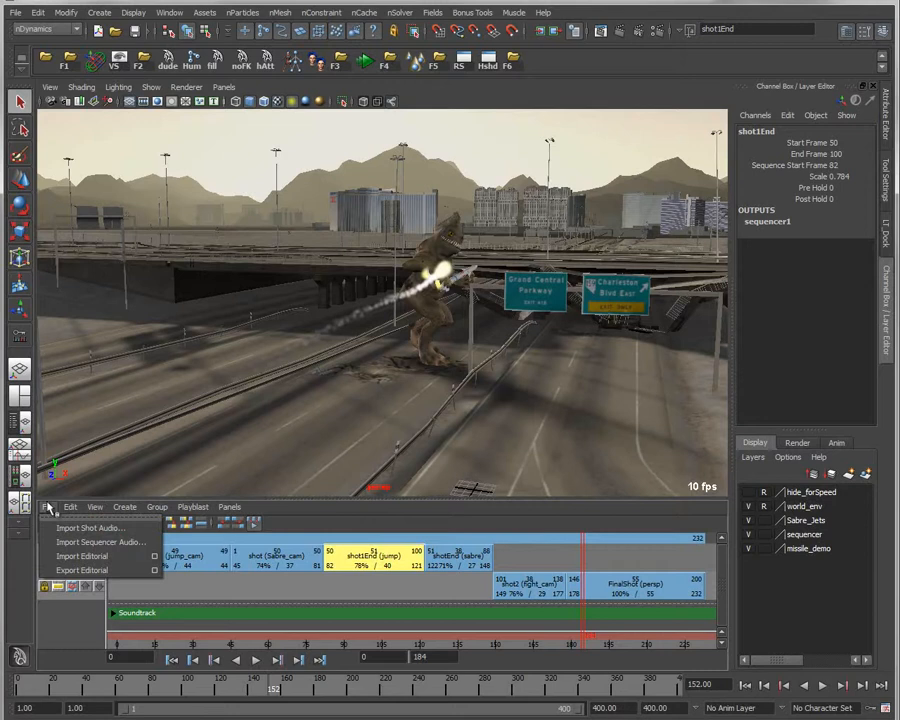
mouse_move(88, 570)
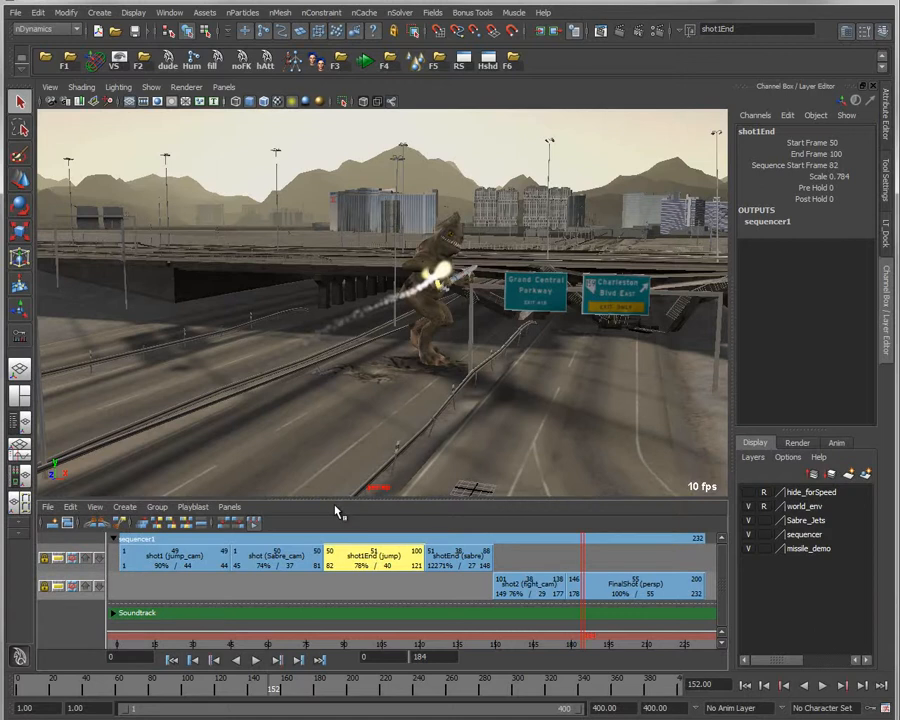
mouse_move(343, 513)
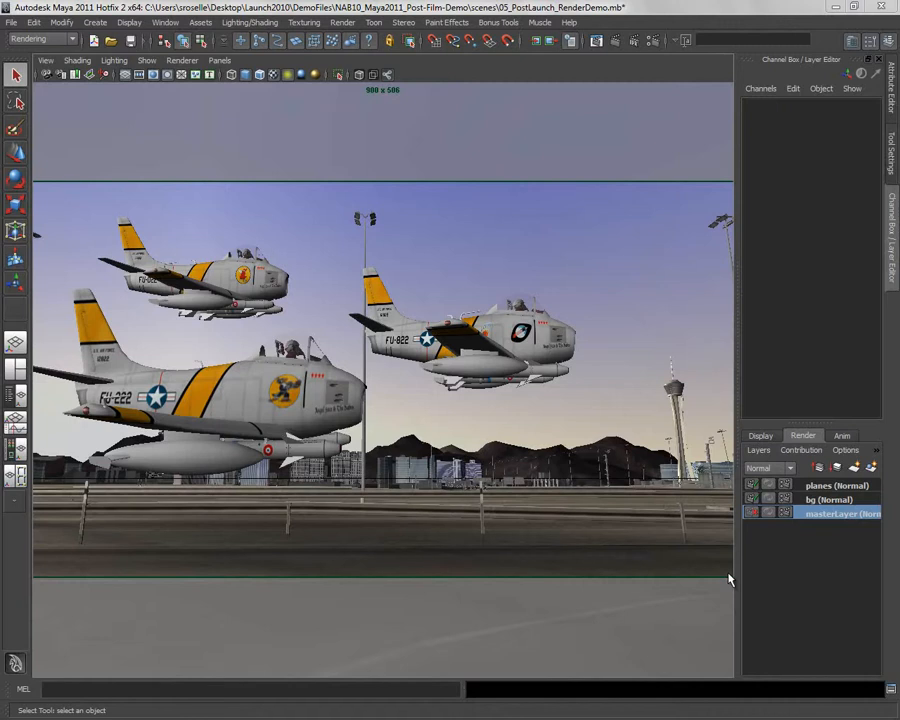
mouse_move(716, 519)
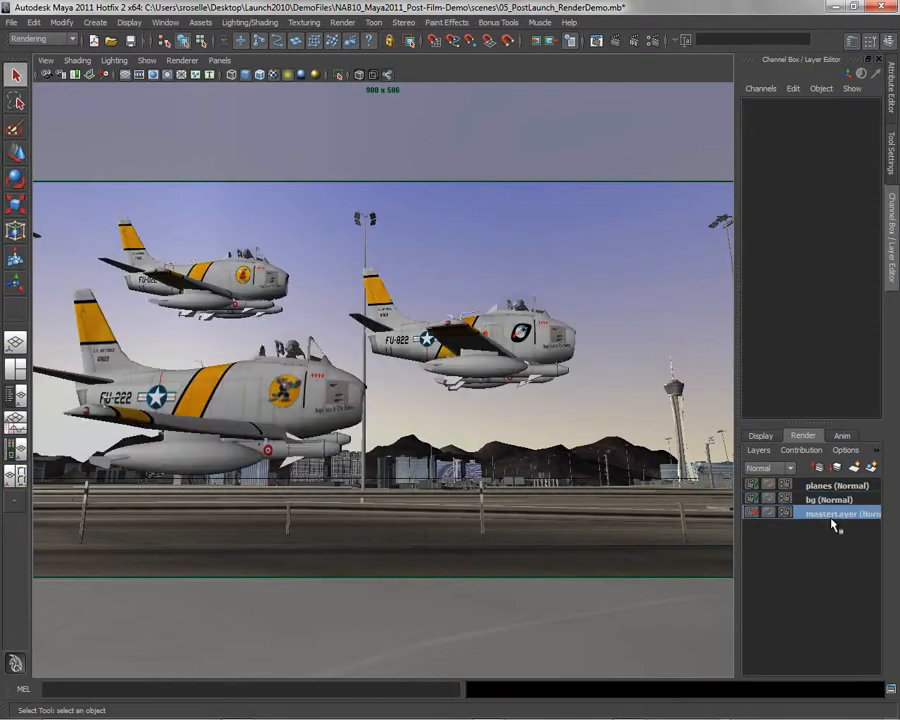
- Make the planes render layer active, showing only the three Sabre jets
click(752, 485)
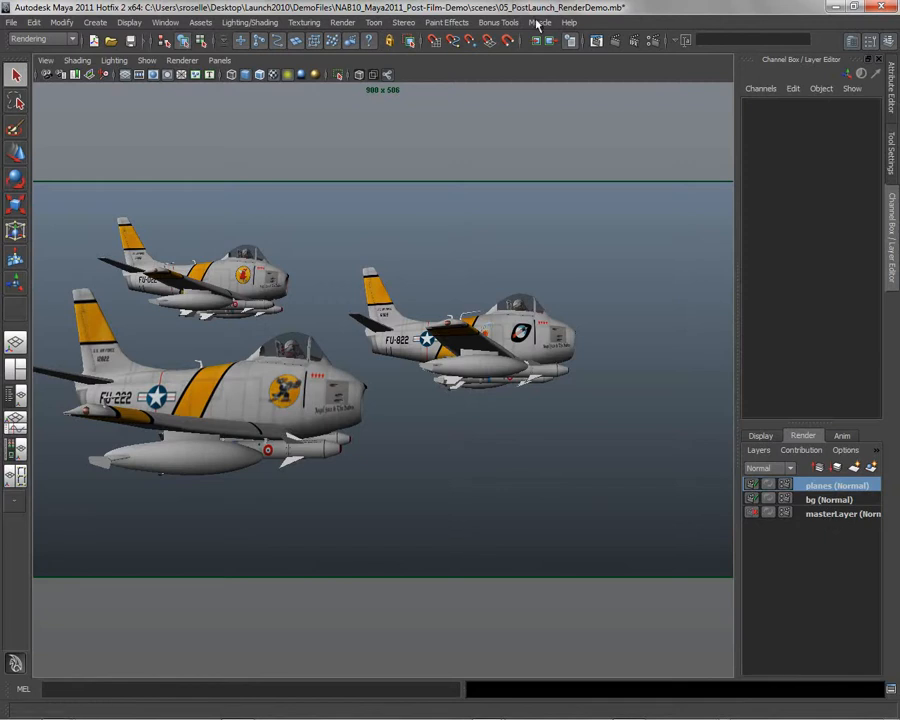
- Open the Export Pre-Compositing options from the Render menu
click(342, 22)
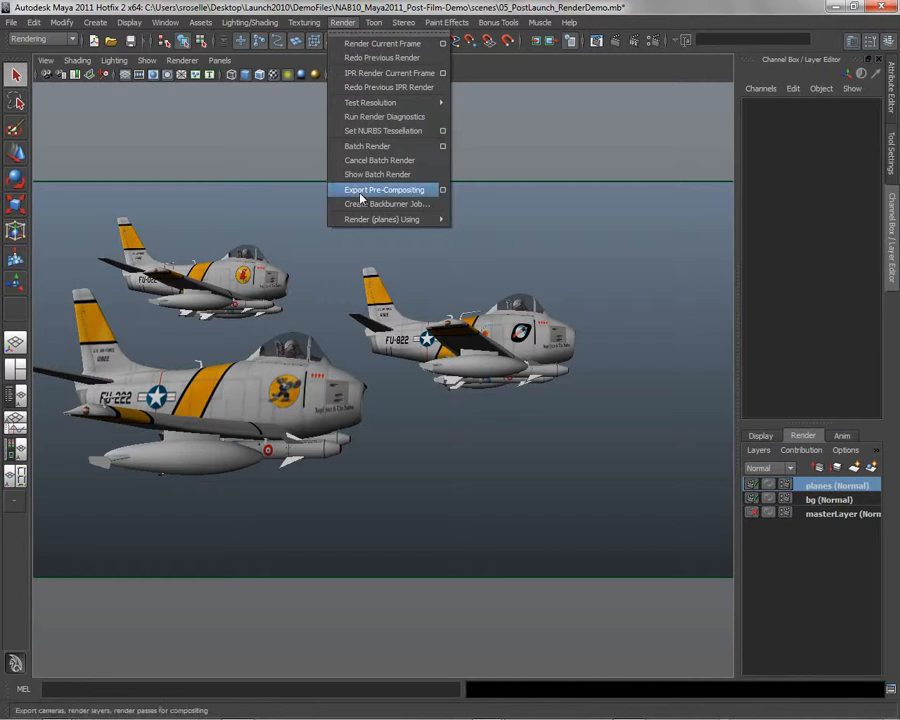
mouse_move(425, 196)
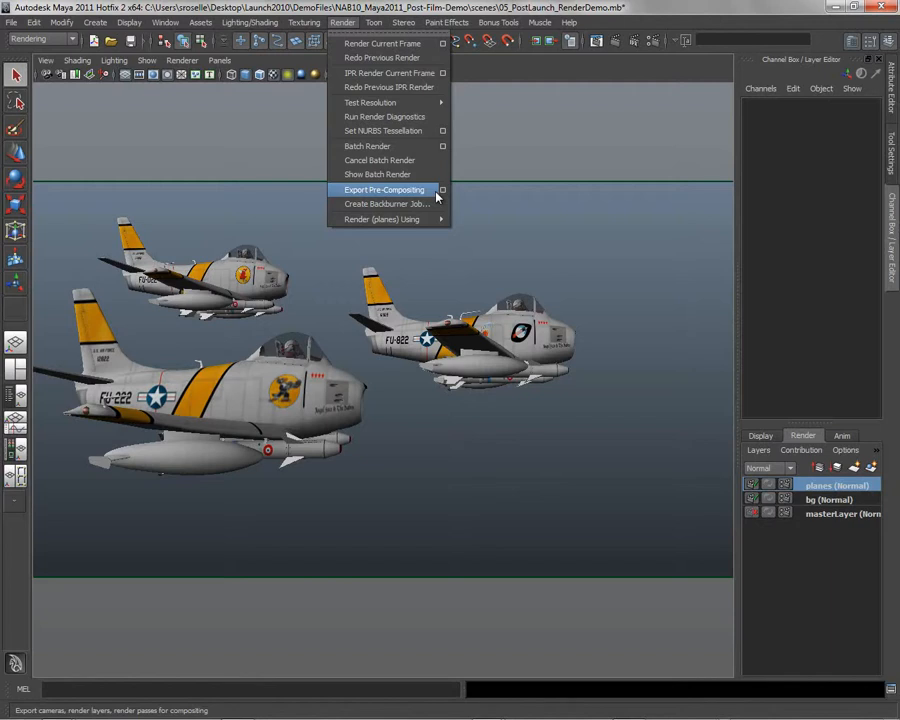
click(384, 190)
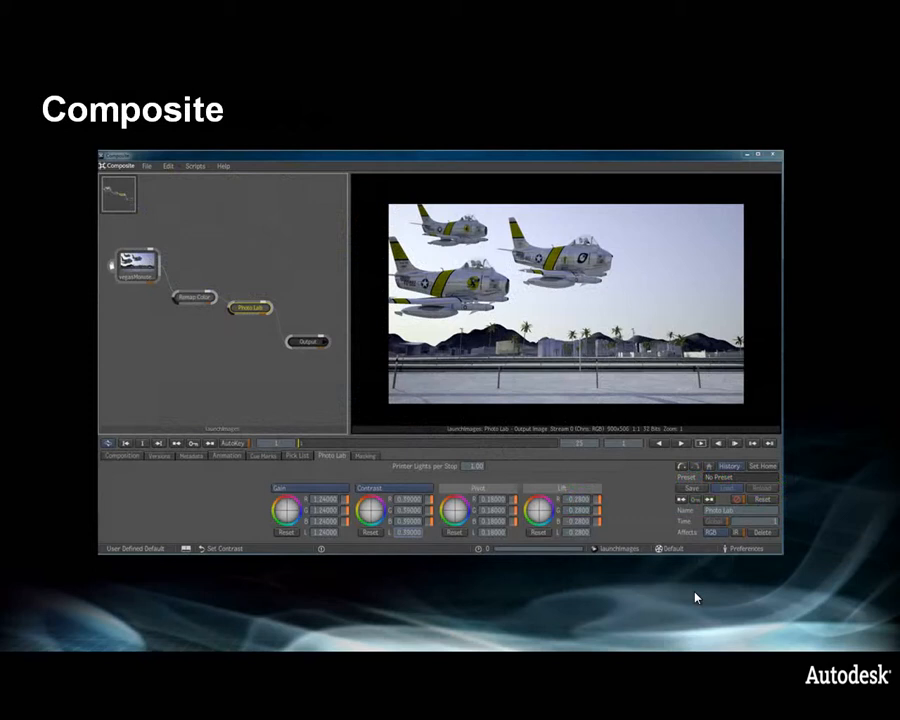